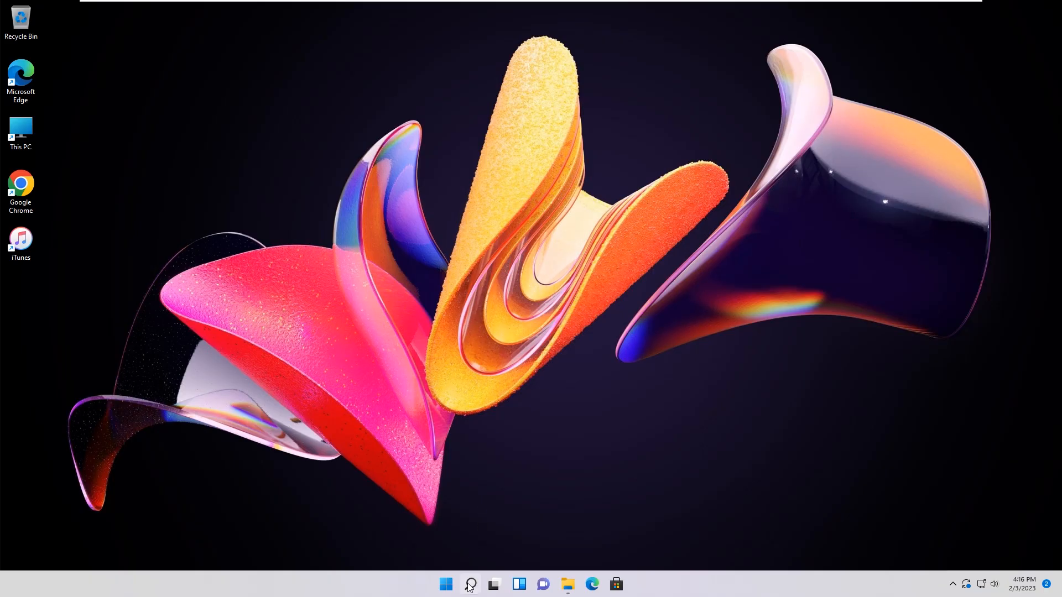
Search Windows for 'Indexing Options' and launch it from the results
{"action": "left_click", "coordinate": [469, 584]}
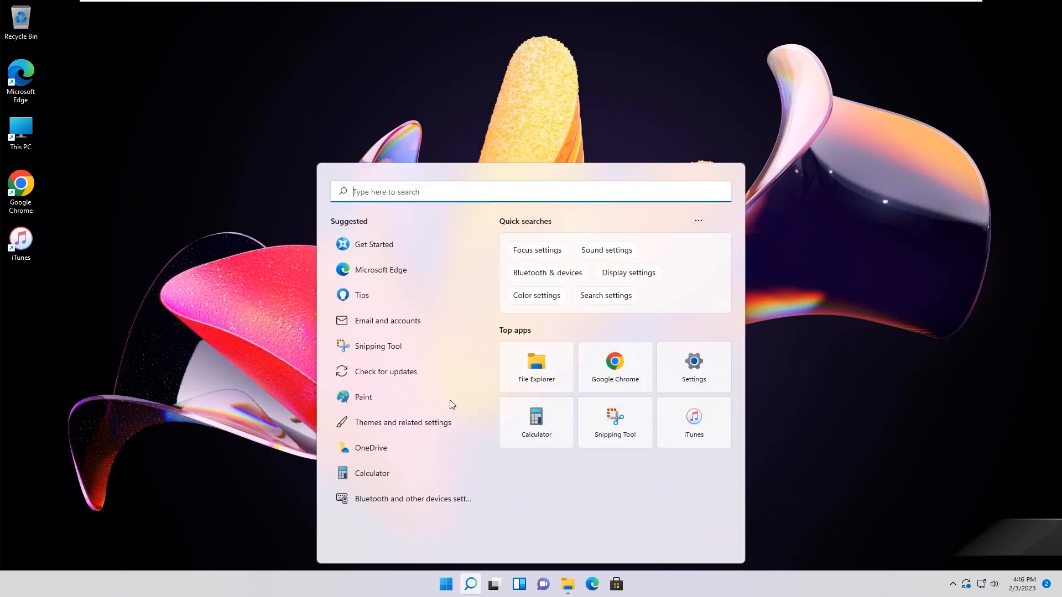
{"action": "type", "text": "Indexing Options"}
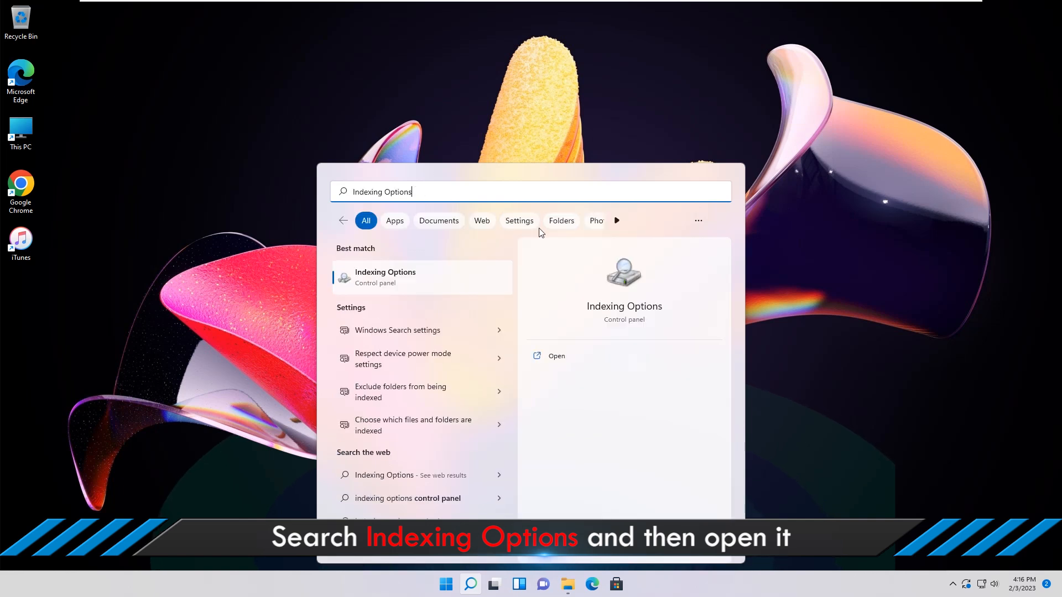
{"action": "mouse_move", "coordinate": [561, 357]}
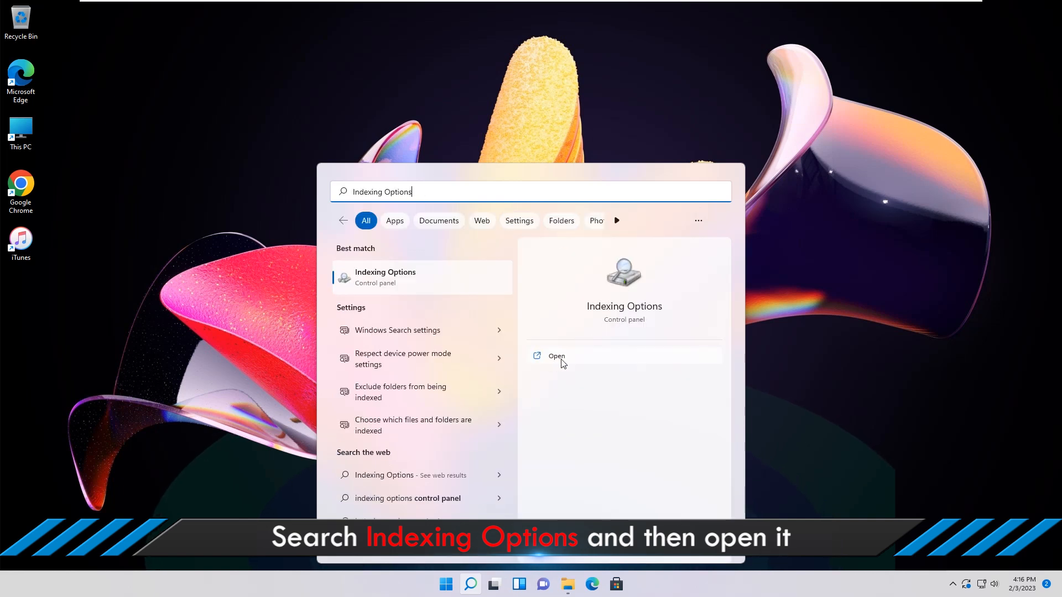
{"action": "left_click", "coordinate": [556, 355]}
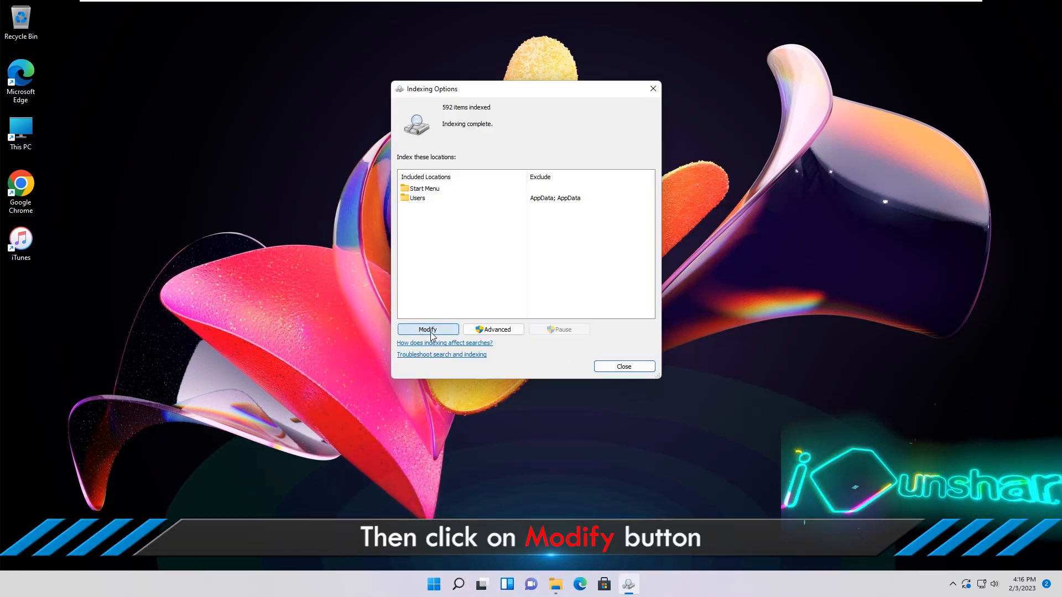
Add New Volume (E:) and New Volume (H:) to the indexed locations via Modify, confirm and close
{"action": "left_click", "coordinate": [427, 330]}
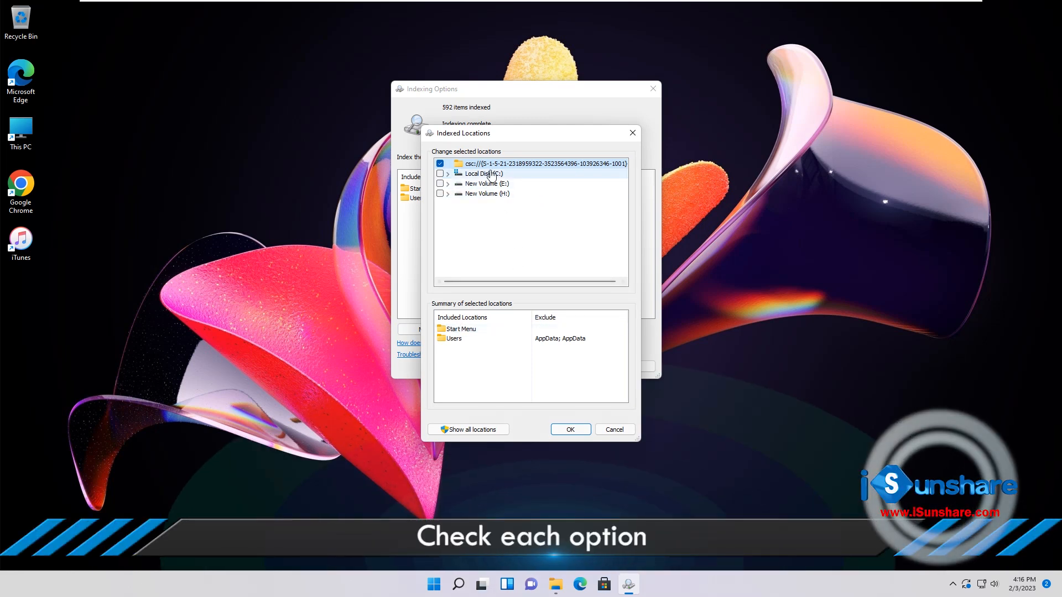
{"action": "left_click", "coordinate": [441, 183]}
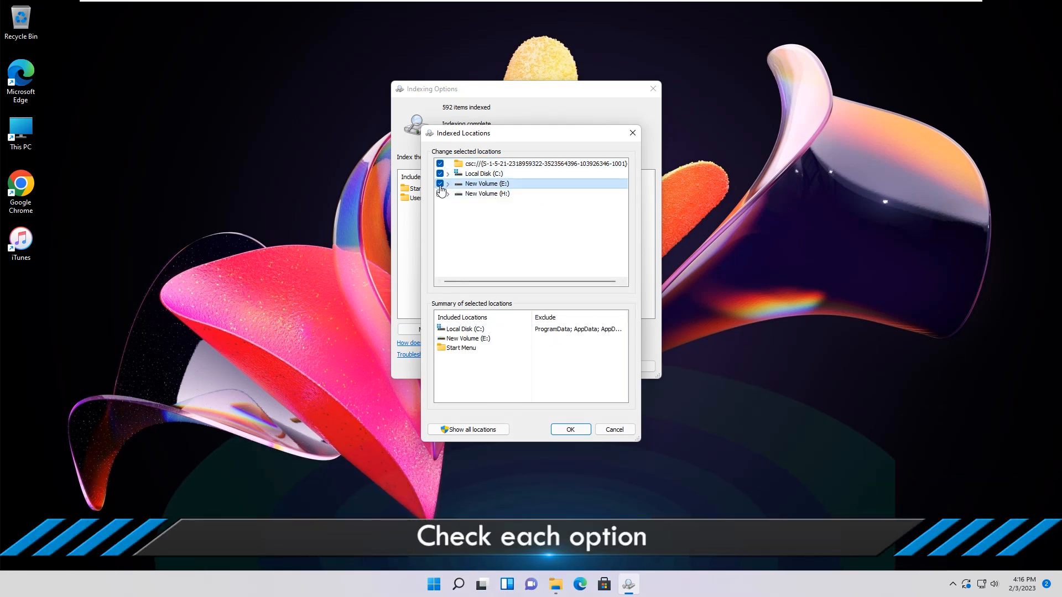
{"action": "left_click", "coordinate": [441, 193]}
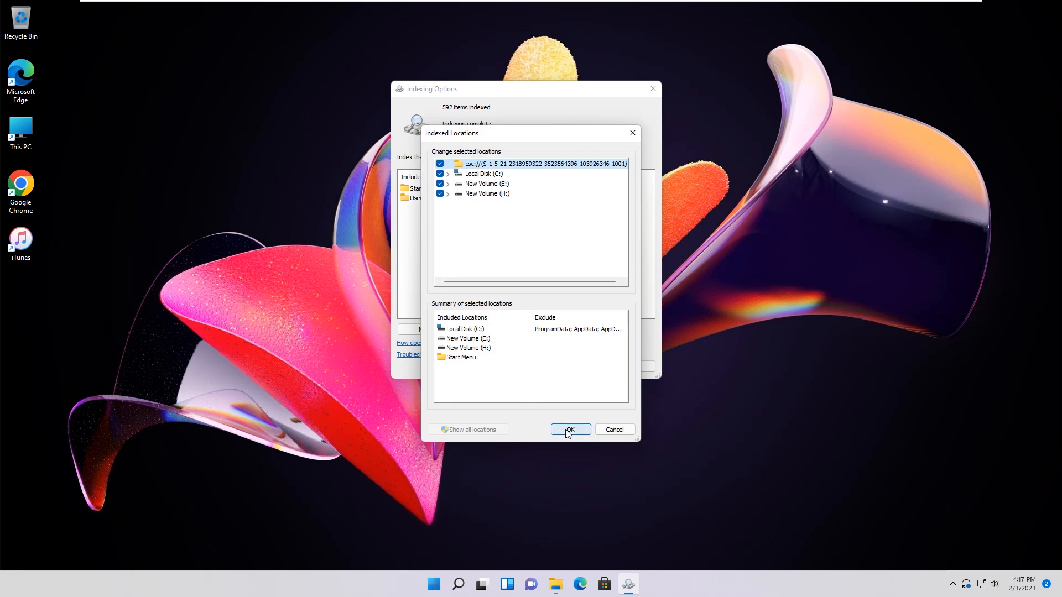
{"action": "left_click", "coordinate": [570, 430]}
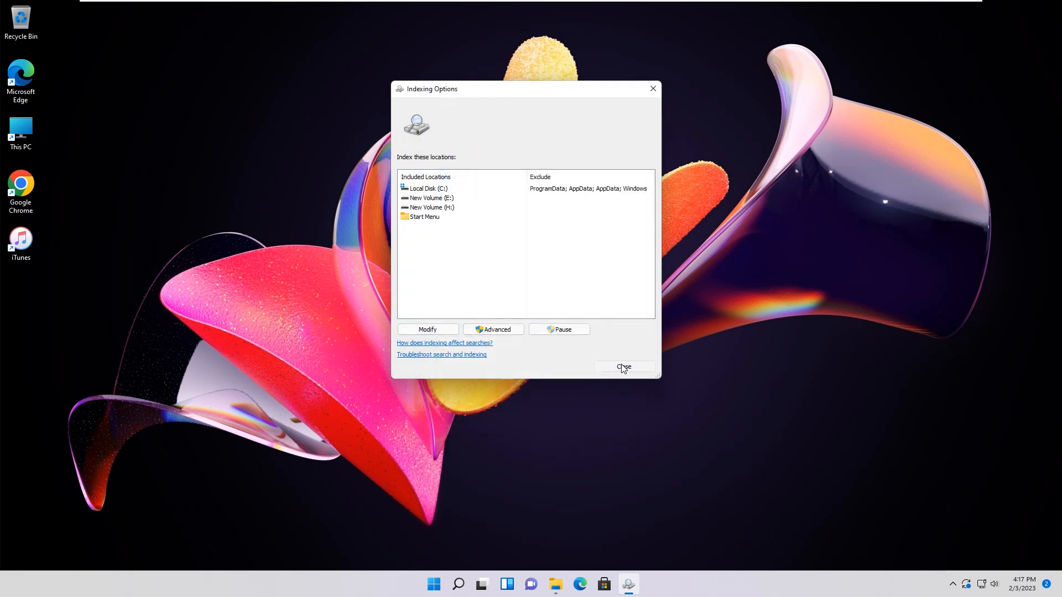
{"action": "left_click", "coordinate": [623, 368]}
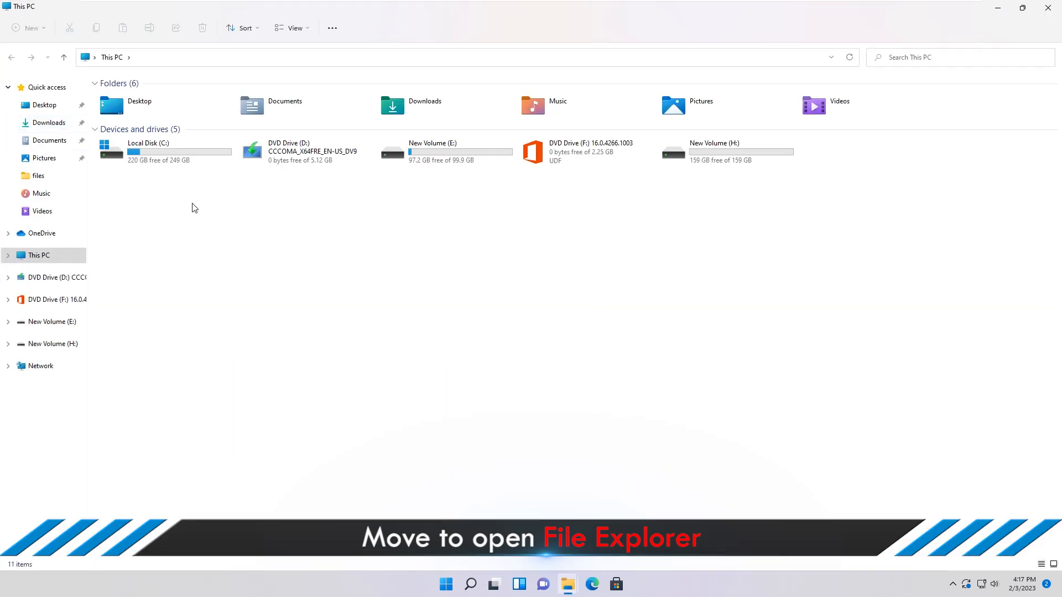
Open New Volume (H:) and turn on the preview pane from the View options
{"action": "left_click", "coordinate": [725, 151]}
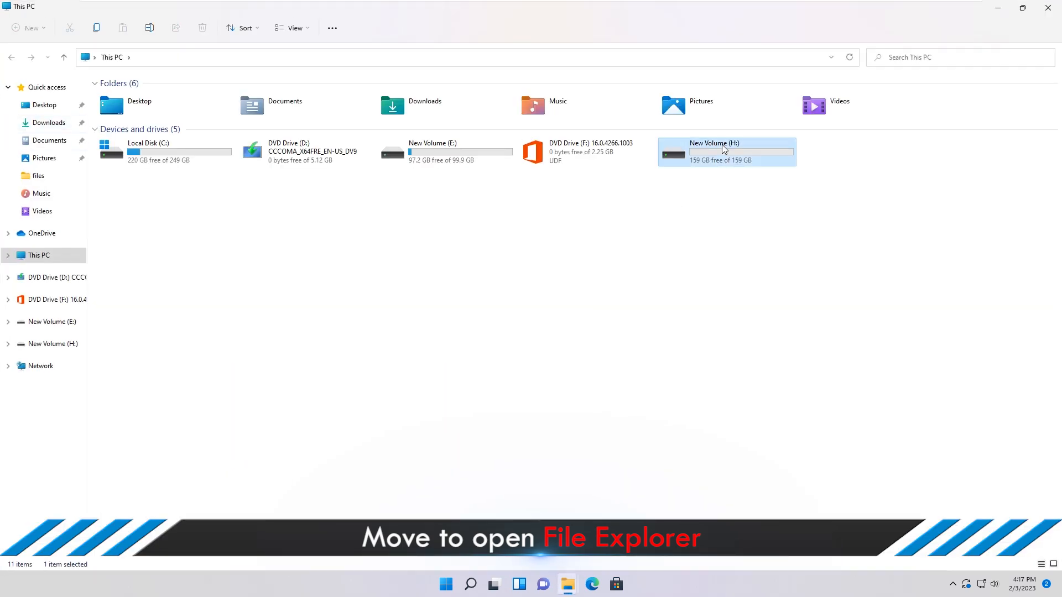
{"action": "double_click", "coordinate": [725, 152]}
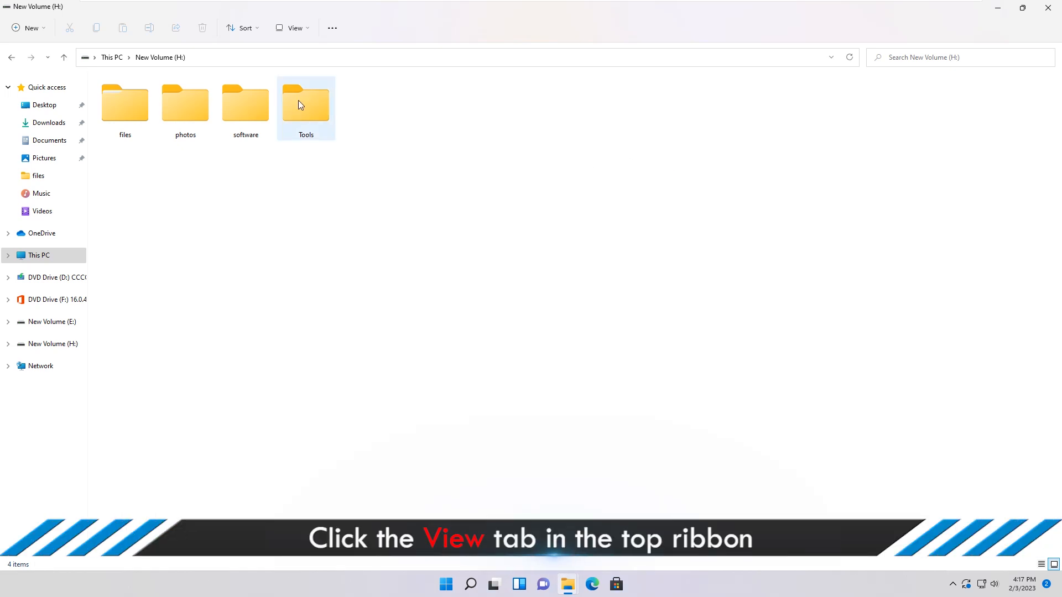
{"action": "mouse_move", "coordinate": [294, 28]}
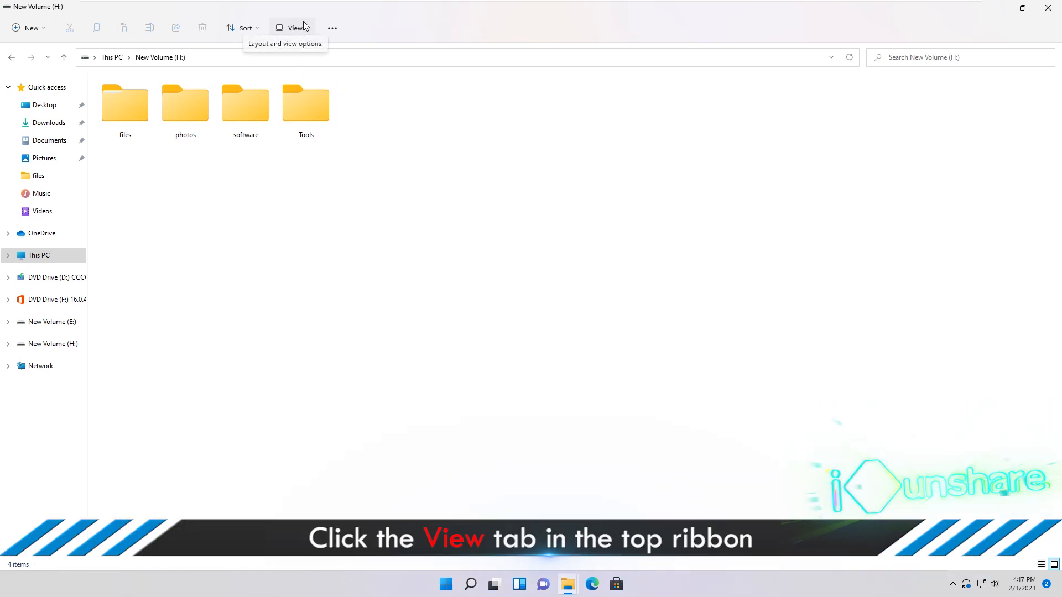
{"action": "left_click", "coordinate": [292, 28]}
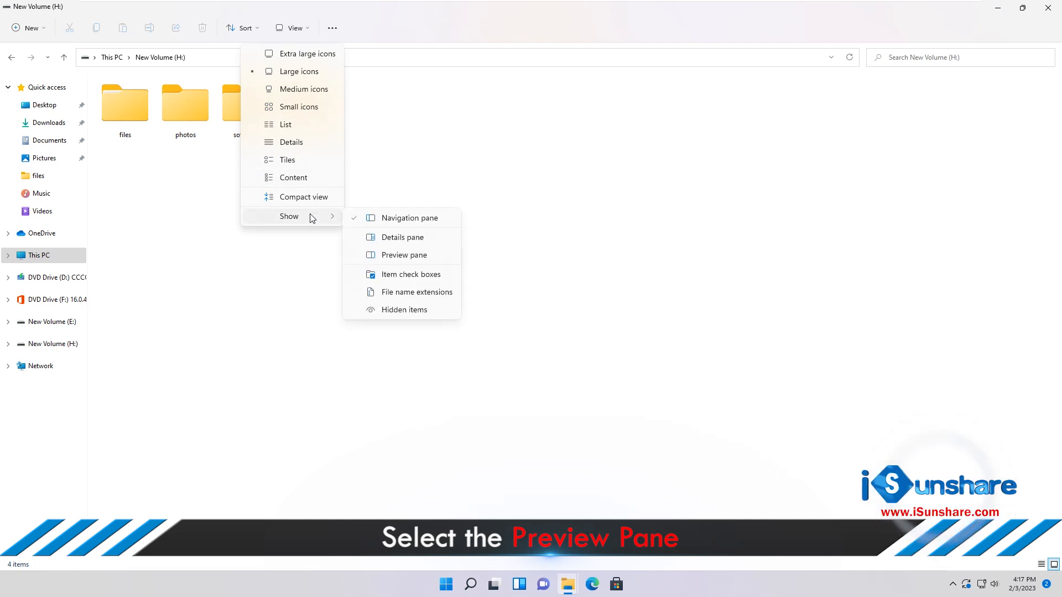
{"action": "mouse_move", "coordinate": [405, 254]}
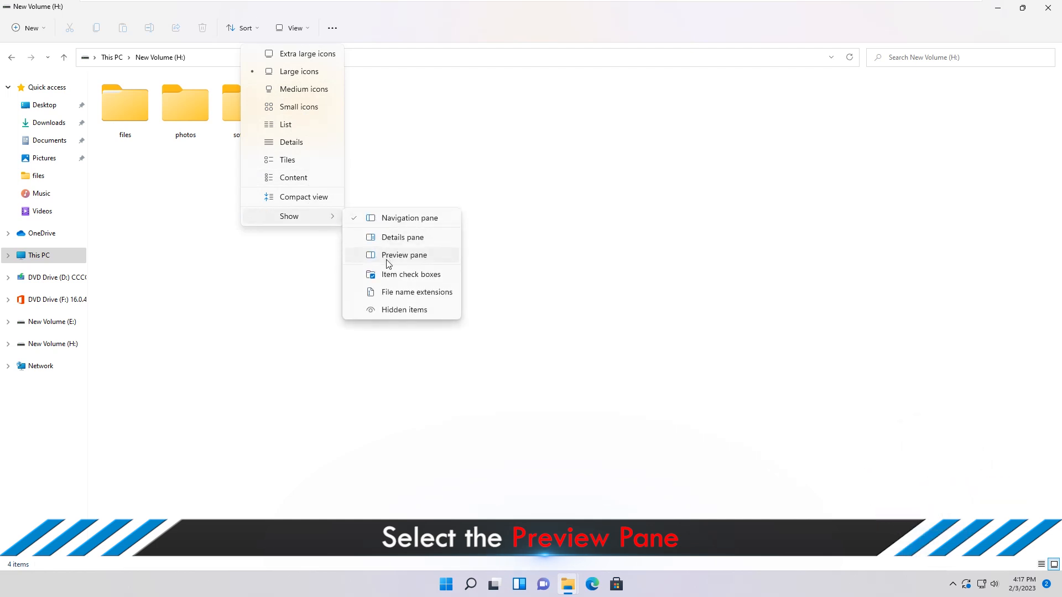
{"action": "left_click", "coordinate": [404, 254]}
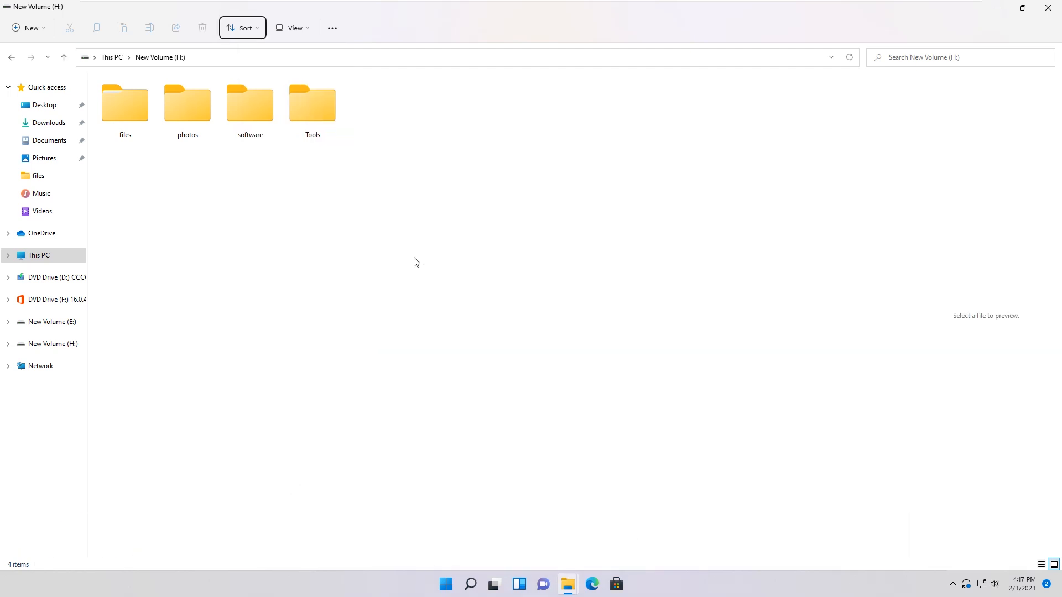
{"action": "left_click", "coordinate": [312, 105]}
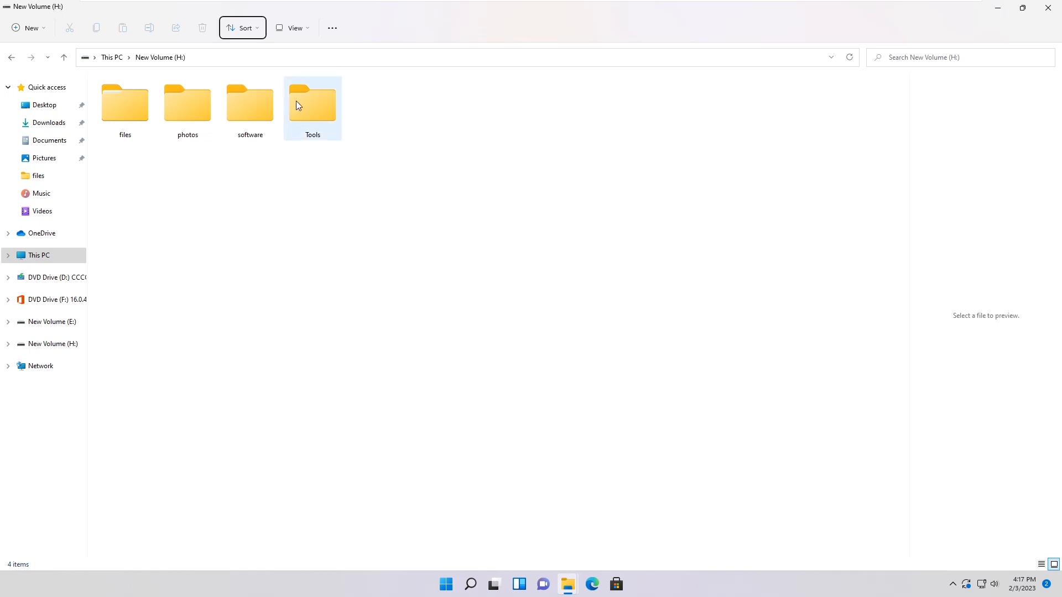
Switch the H: drive folder listing to Details layout
{"action": "left_click", "coordinate": [292, 27]}
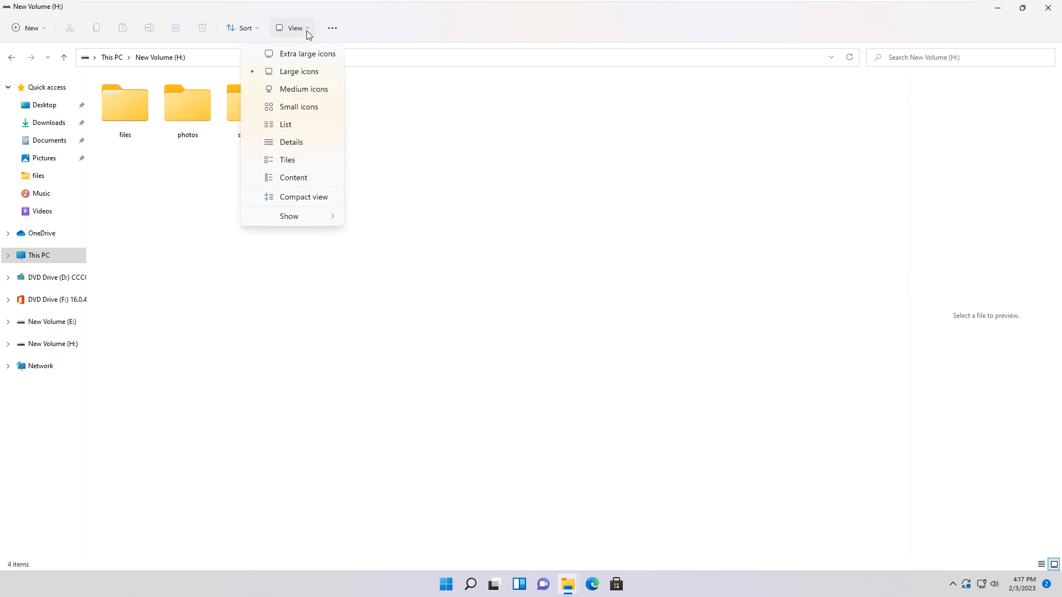
{"action": "mouse_move", "coordinate": [292, 143]}
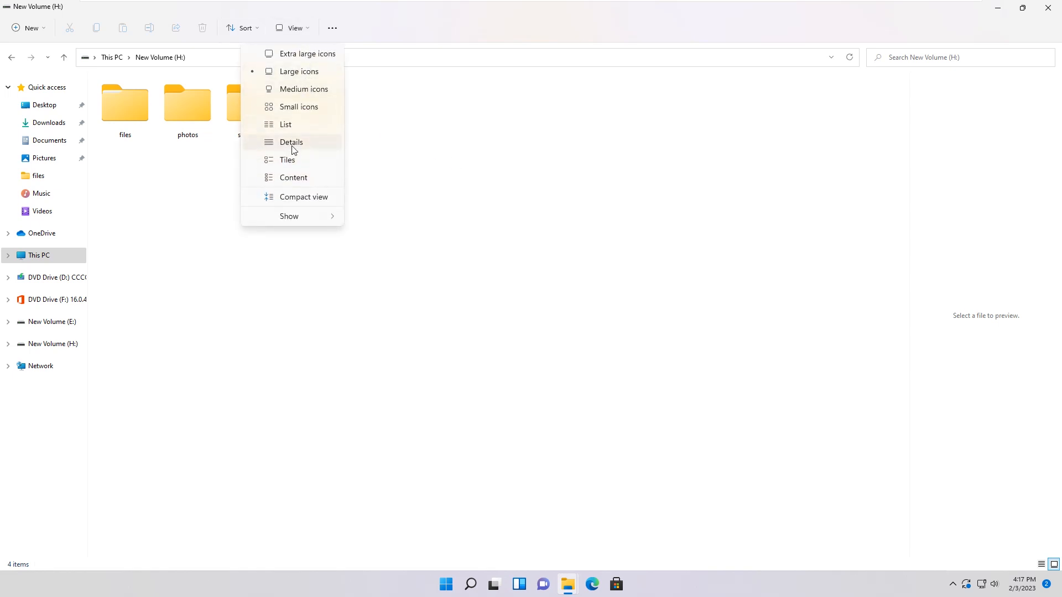
{"action": "left_click", "coordinate": [291, 142]}
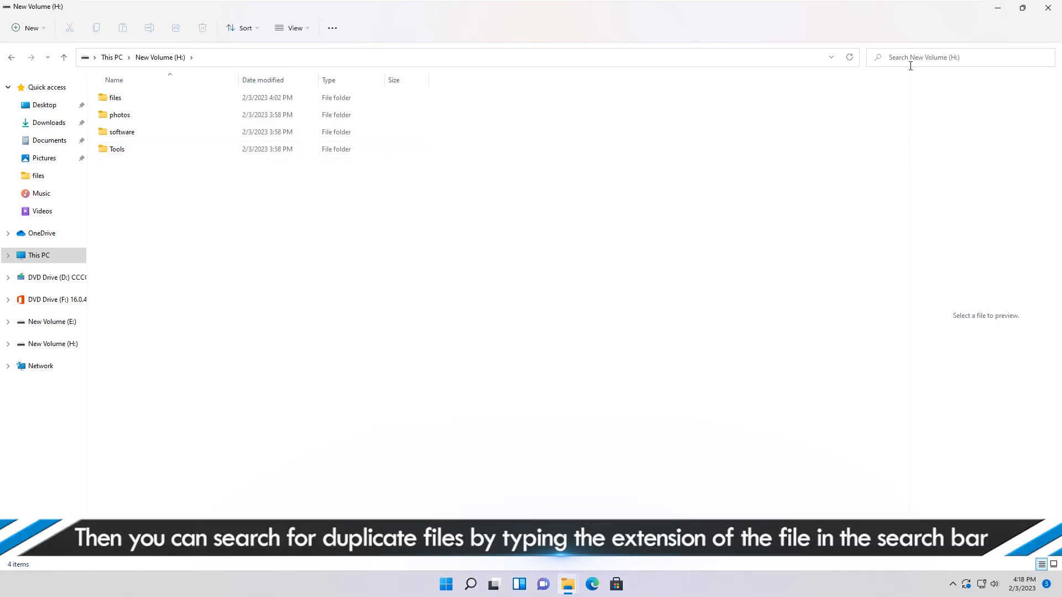
Search New Volume (H:) for 'jpeg' and scroll through the 63 matching images
{"action": "type", "text": "jpeg"}
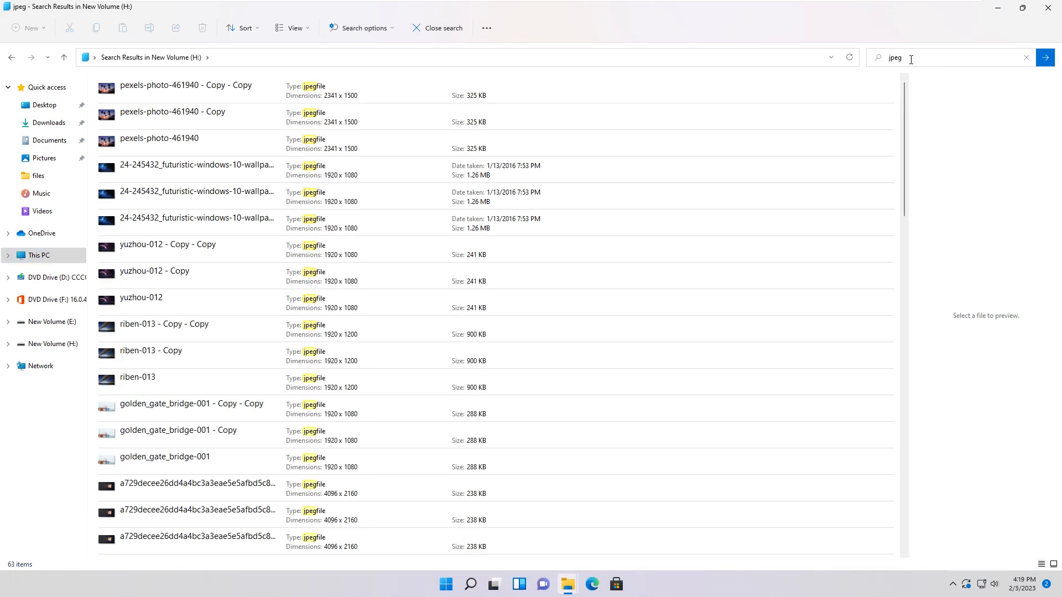
{"action": "left_click", "coordinate": [197, 197]}
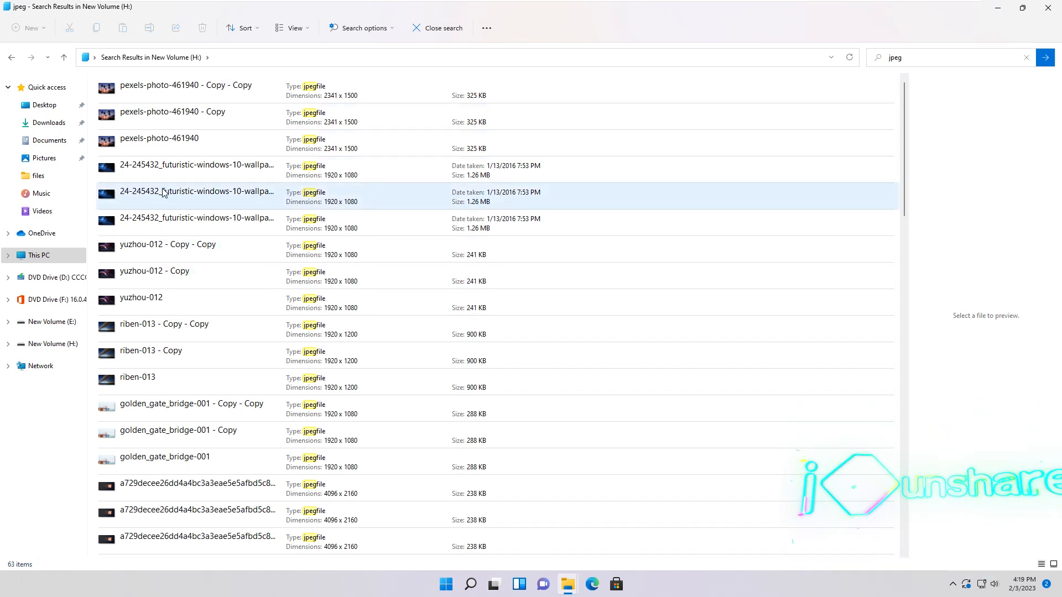
{"action": "scroll", "scroll_direction": "down", "scroll_amount": 3}
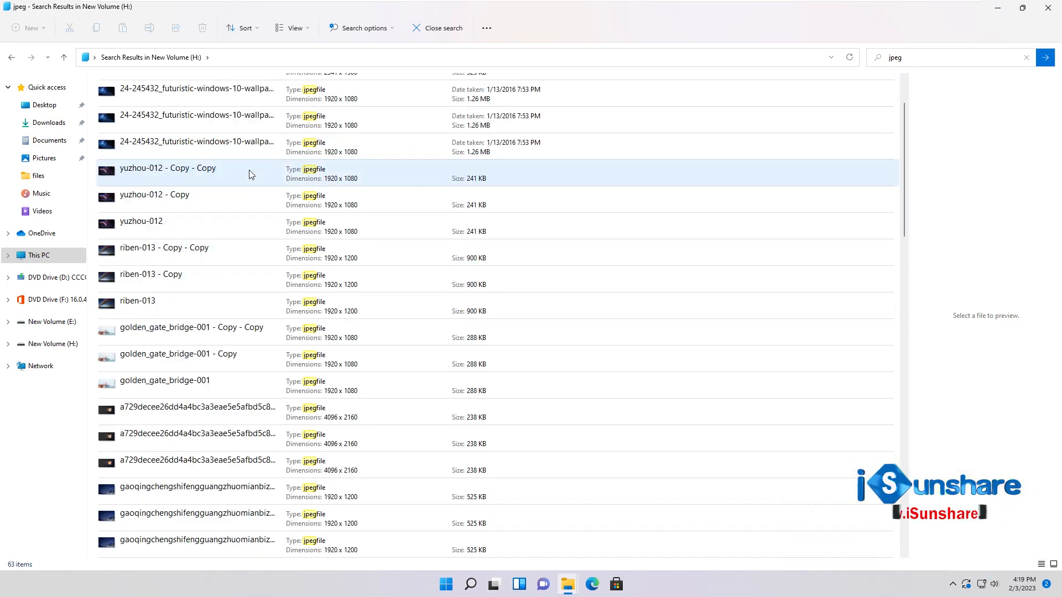
{"action": "scroll", "scroll_direction": "up", "scroll_amount": 3}
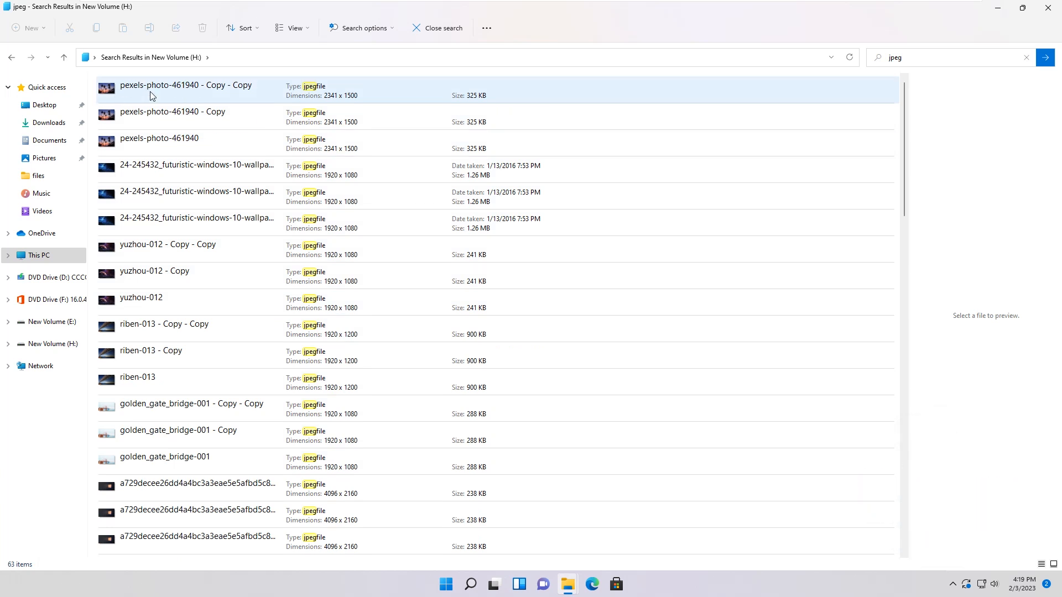
Select 'pexels-photo-461940 - Copy' and 'pexels-photo-461940 - Copy - Copy' together in the results
{"action": "left_click", "coordinate": [186, 85]}
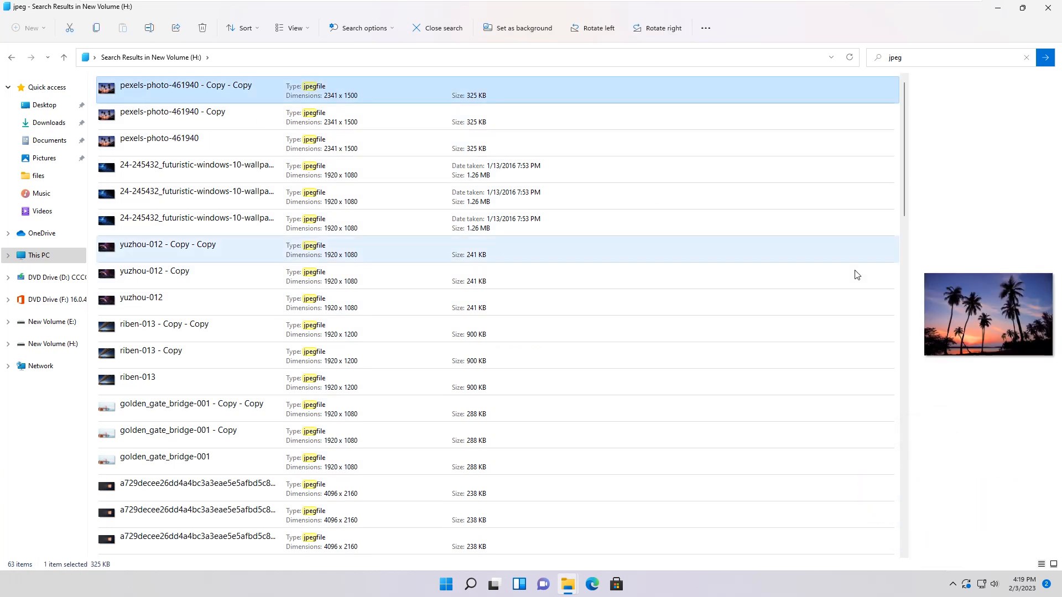
{"action": "left_click", "coordinate": [173, 111]}
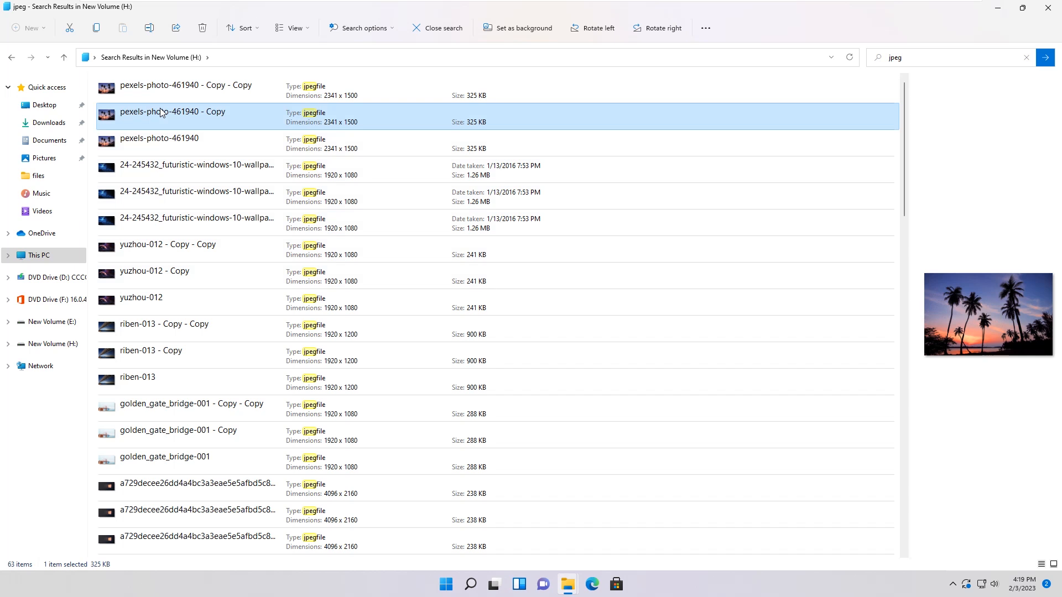
{"action": "left_click", "coordinate": [158, 138]}
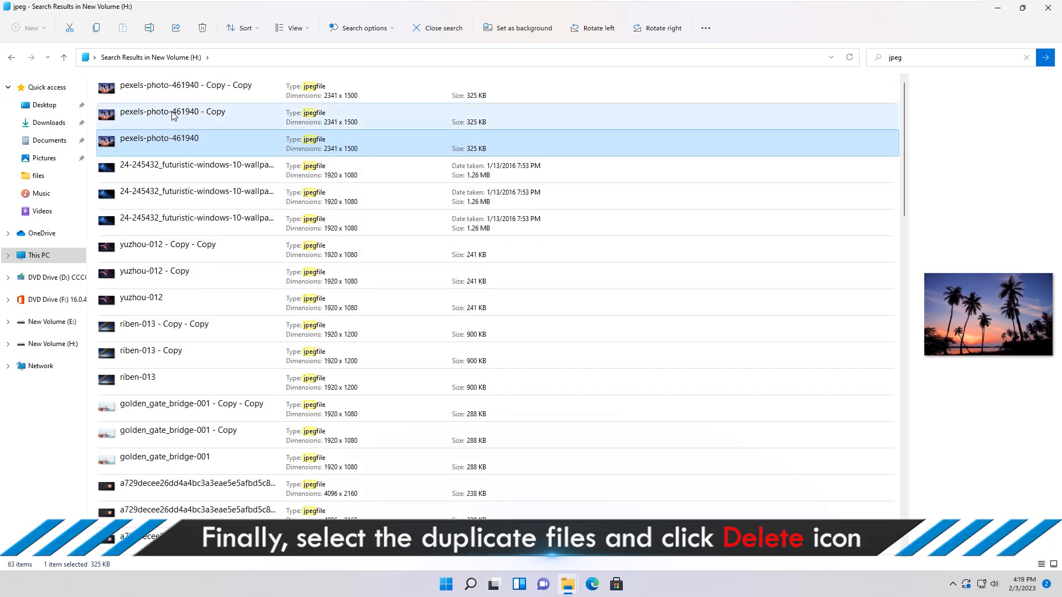
{"action": "left_click", "coordinate": [185, 89]}
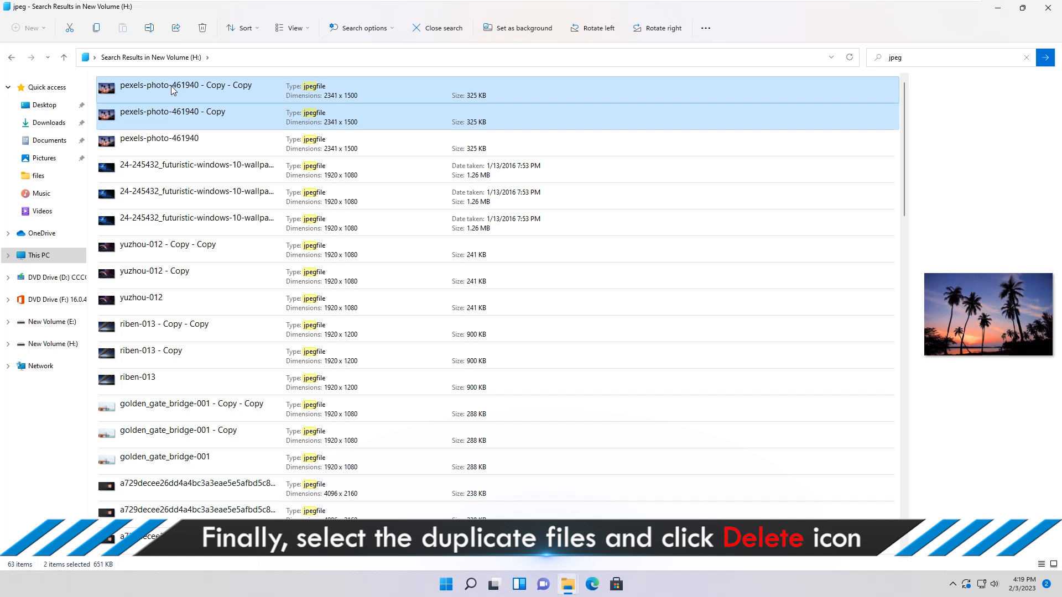
{"action": "mouse_move", "coordinate": [244, 96]}
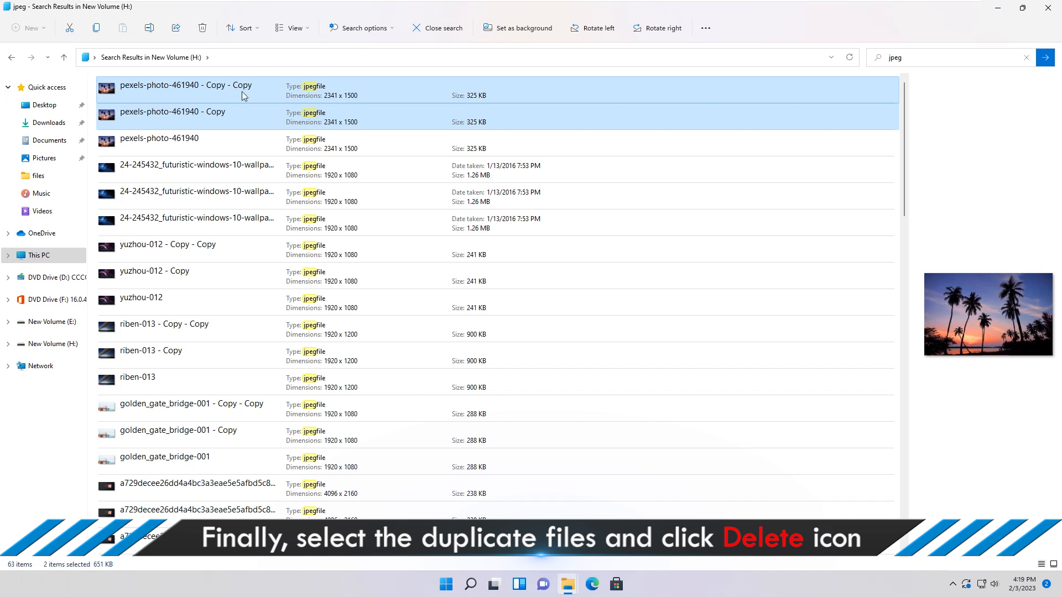
{"action": "mouse_move", "coordinate": [201, 28]}
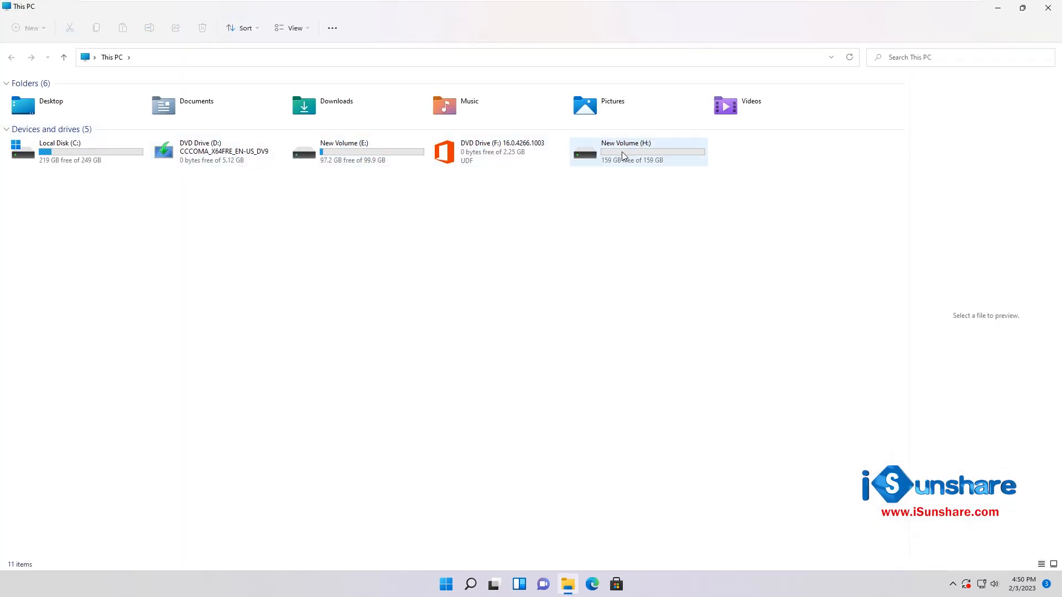
Copy the full path of the files folder on New Volume (H:) via Copy as path
{"action": "double_click", "coordinate": [623, 151]}
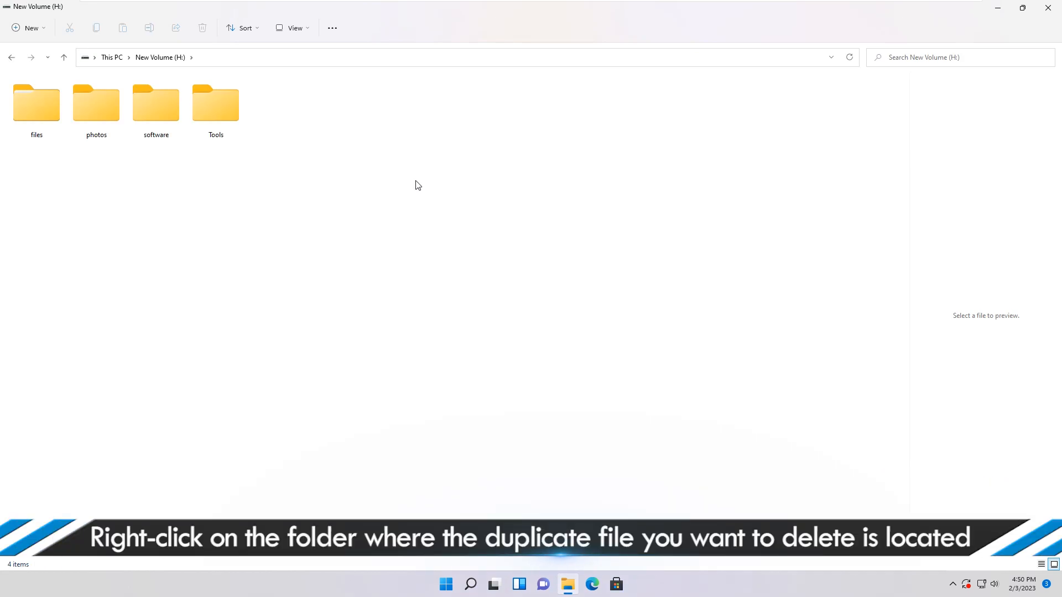
{"action": "left_click", "coordinate": [36, 108]}
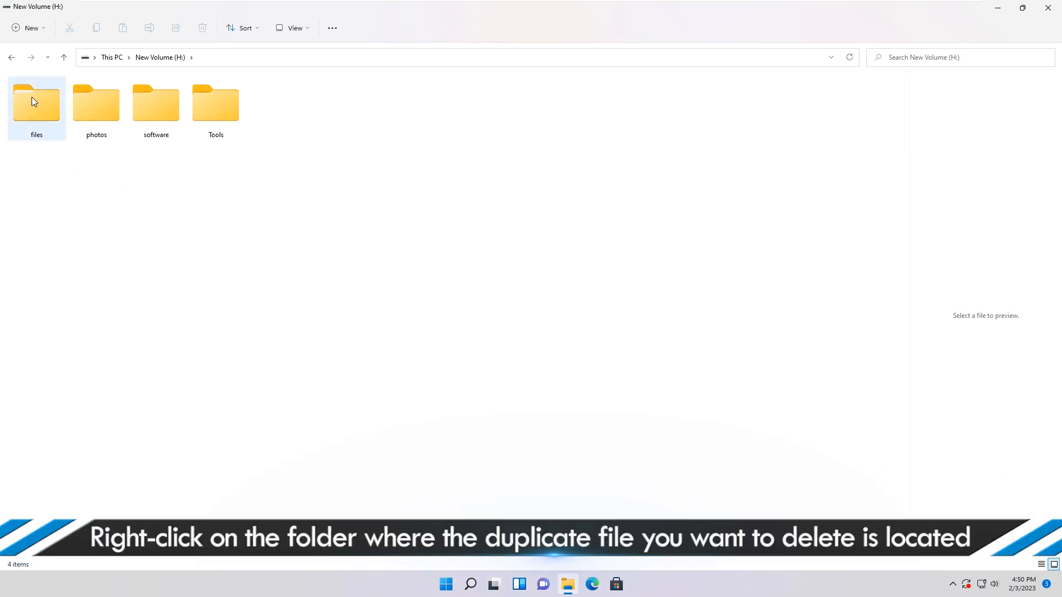
{"action": "right_click", "coordinate": [36, 105]}
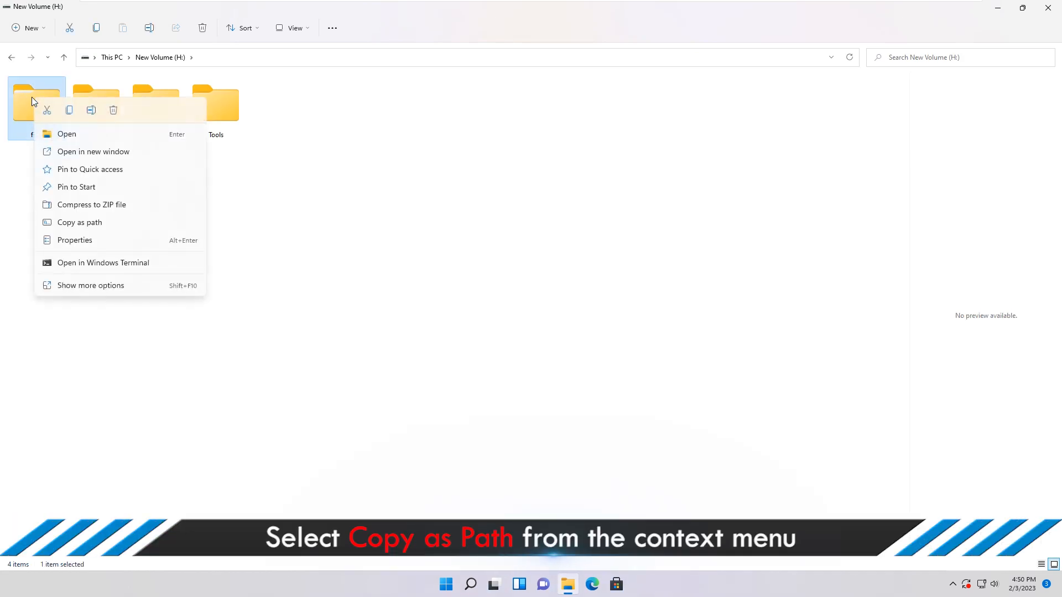
{"action": "mouse_move", "coordinate": [78, 222]}
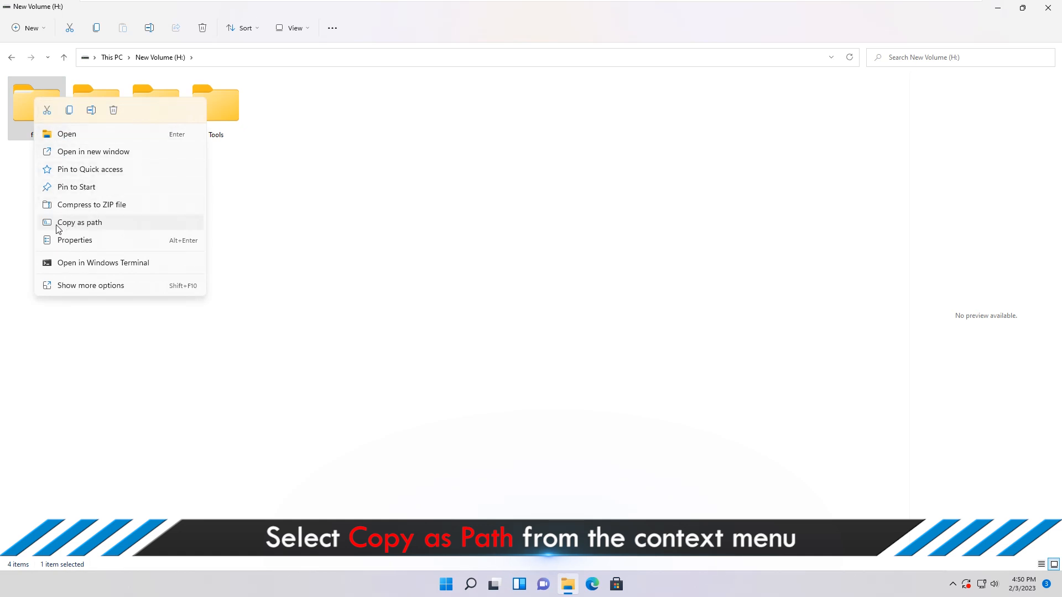
{"action": "left_click", "coordinate": [79, 223]}
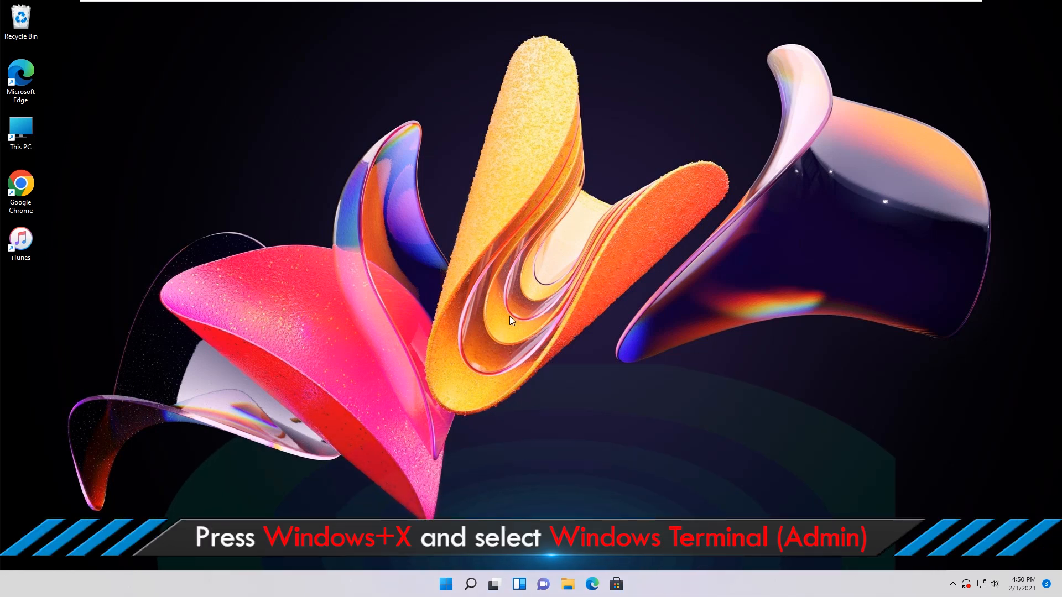
Launch Windows Terminal (Admin) from the Win+X menu, allow UAC, and add a Command Prompt tab
{"action": "key", "text": "Win+x"}
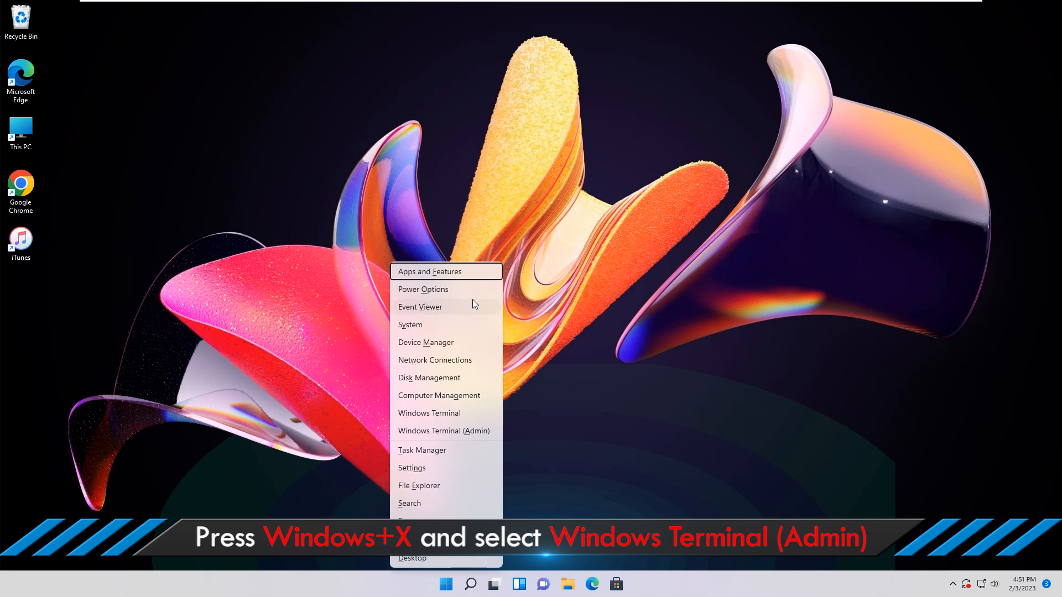
{"action": "mouse_move", "coordinate": [406, 437]}
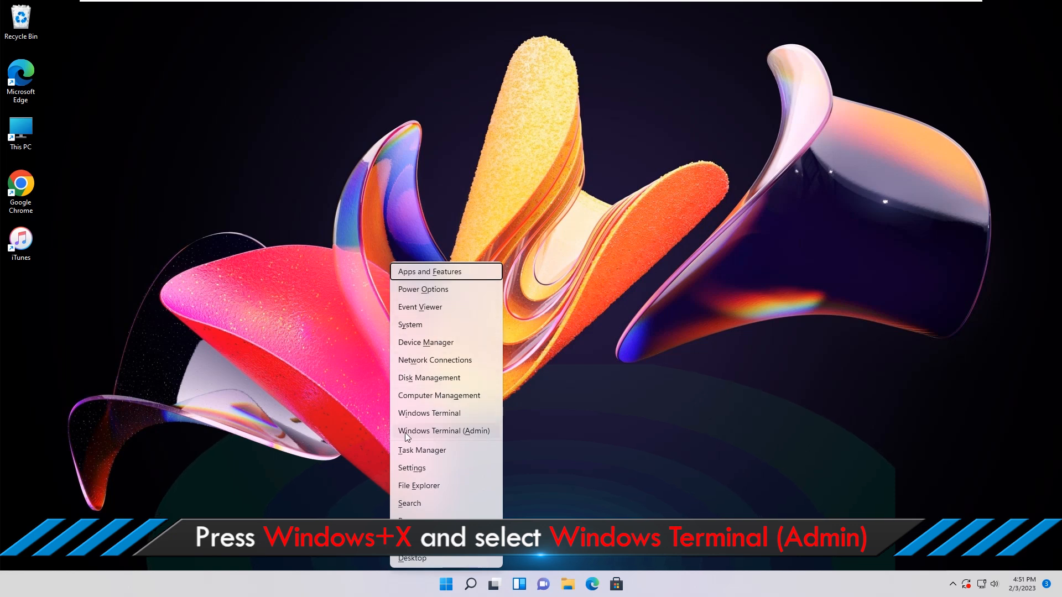
{"action": "mouse_move", "coordinate": [453, 438]}
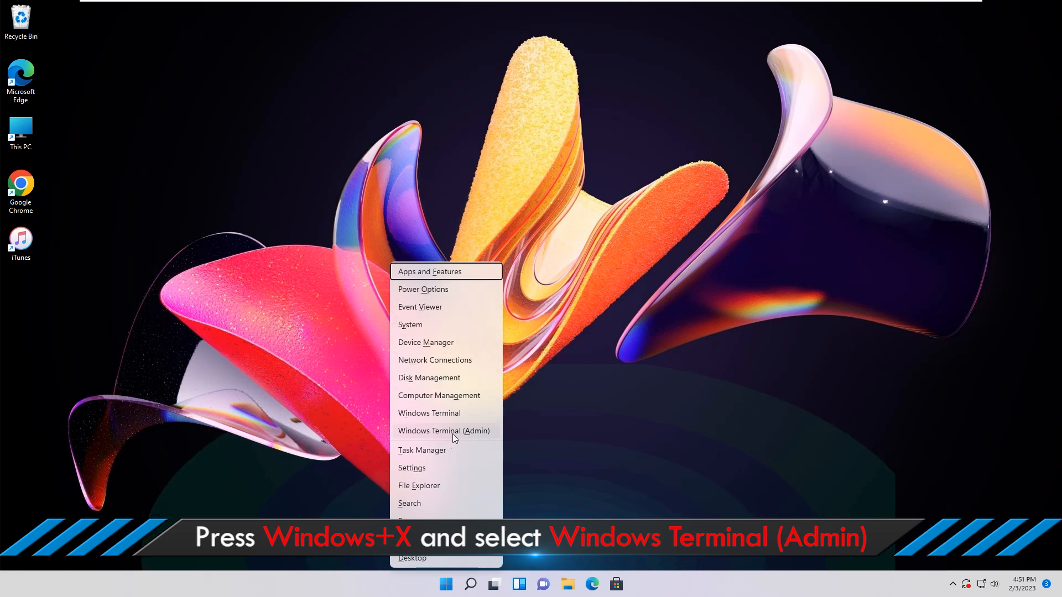
{"action": "left_click", "coordinate": [443, 431]}
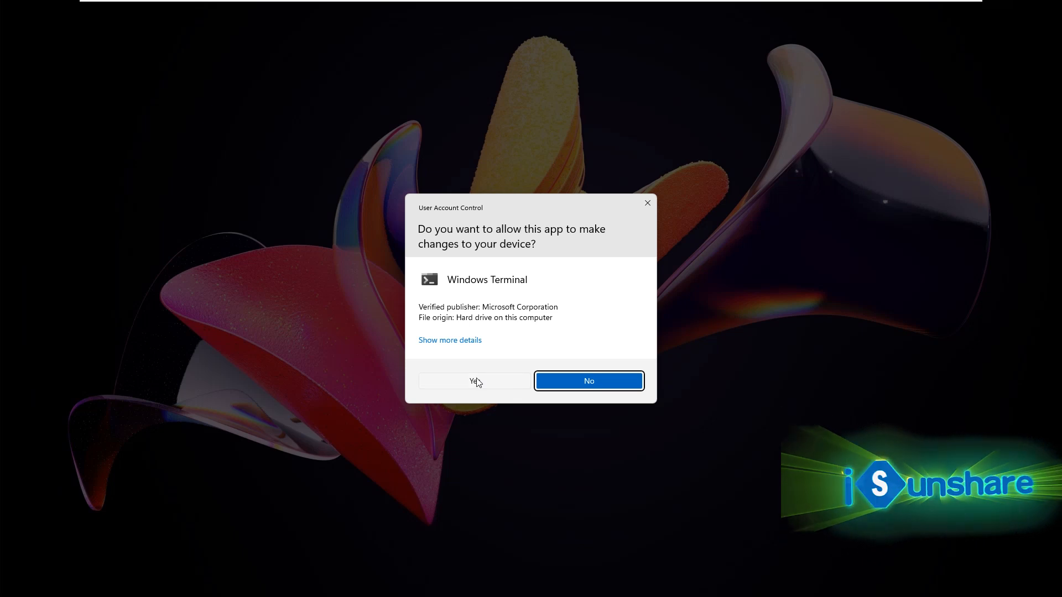
{"action": "left_click", "coordinate": [473, 381]}
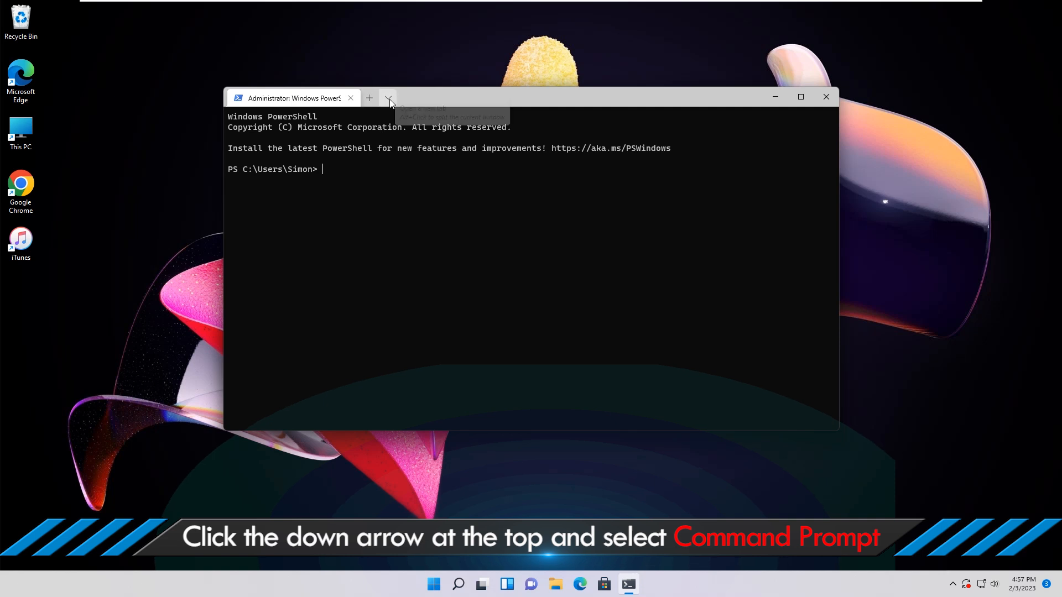
{"action": "left_click", "coordinate": [387, 98]}
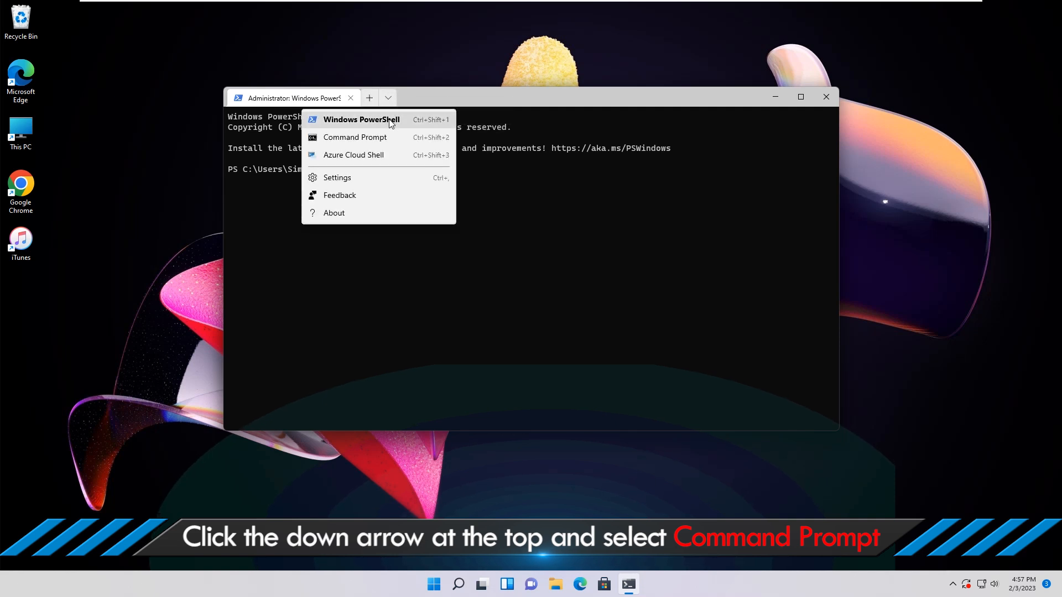
{"action": "mouse_move", "coordinate": [379, 143]}
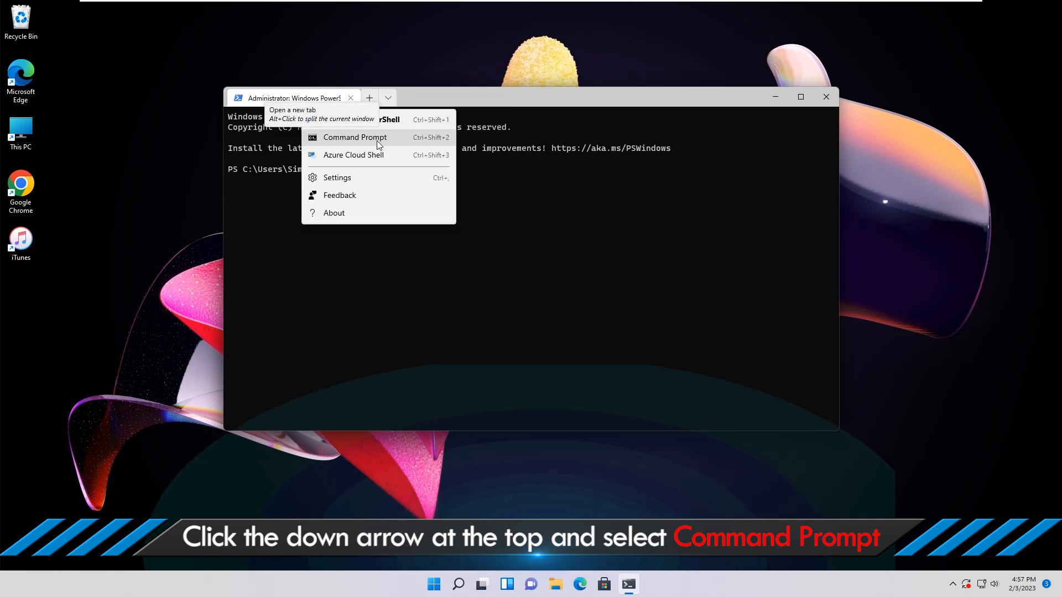
{"action": "left_click", "coordinate": [354, 137]}
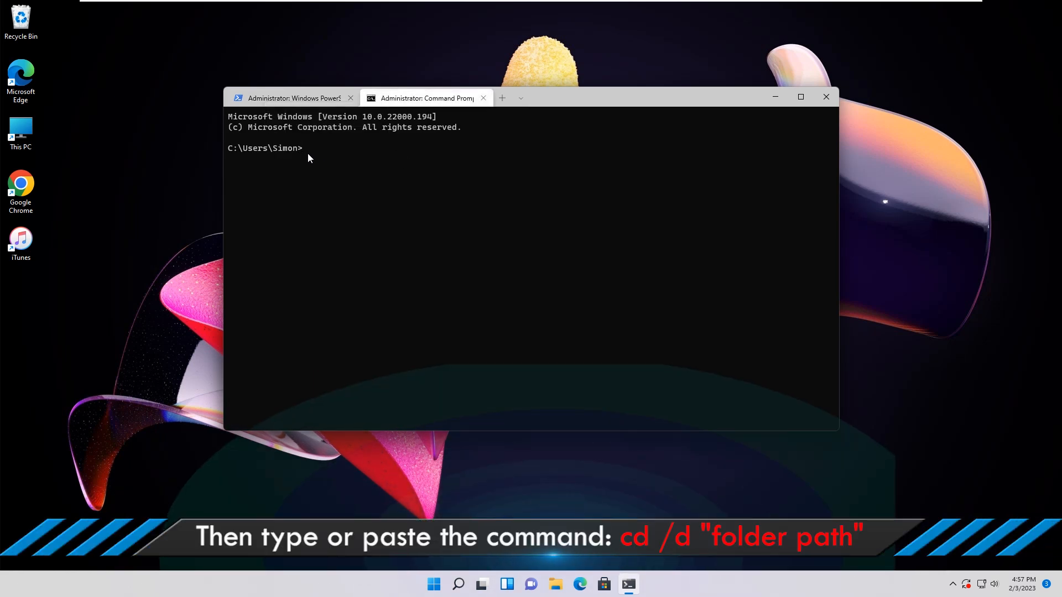
Run cd /d "H:\files" then del "* - Copy.jpg" to delete the copies, and close the terminal
{"action": "type", "text": "cd"}
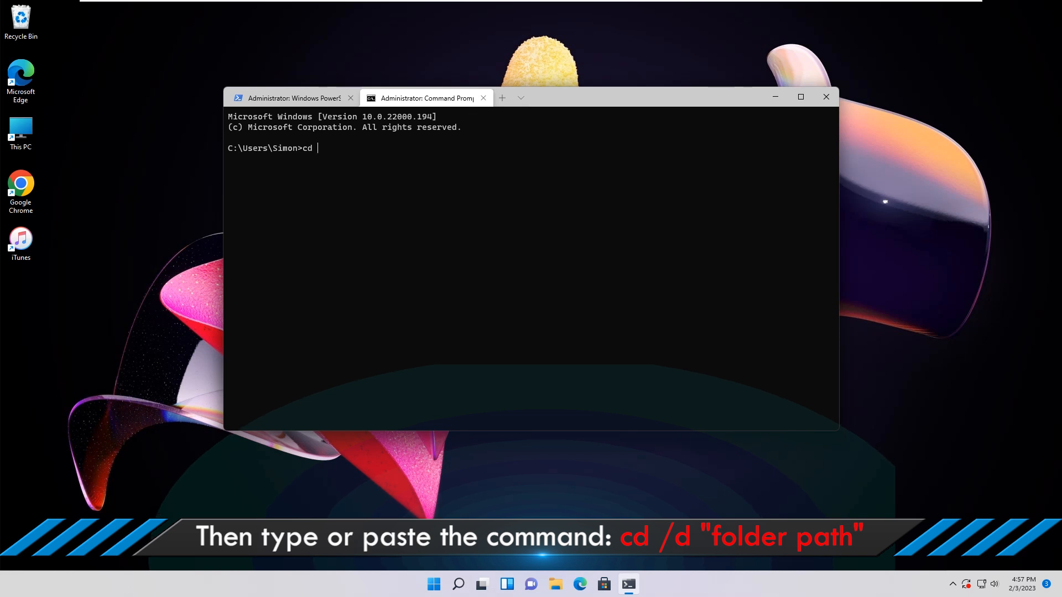
{"action": "type", "text": "/d \"H:\\files\""}
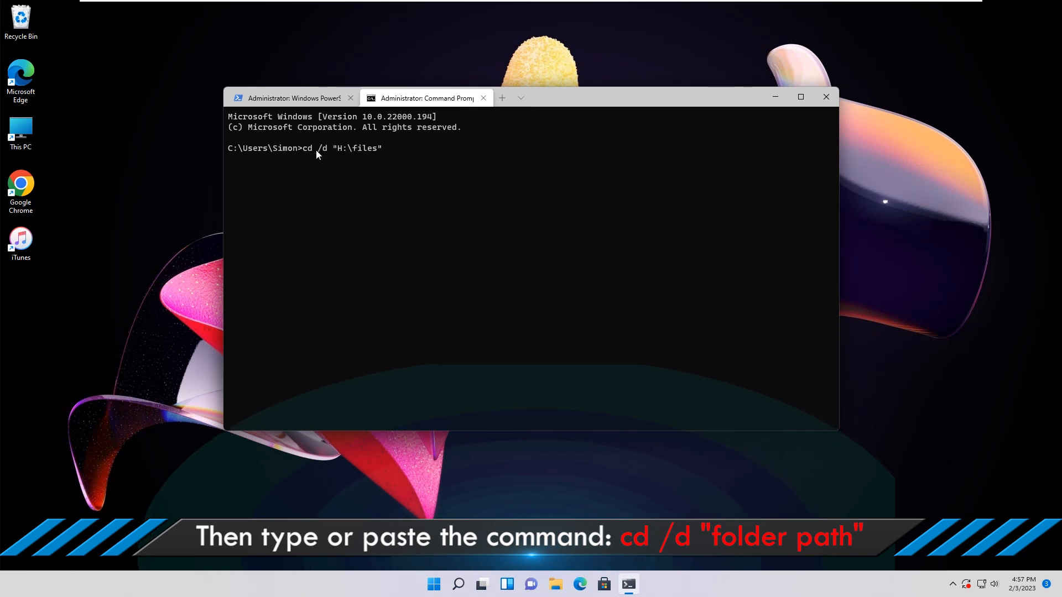
{"action": "mouse_move", "coordinate": [378, 160]}
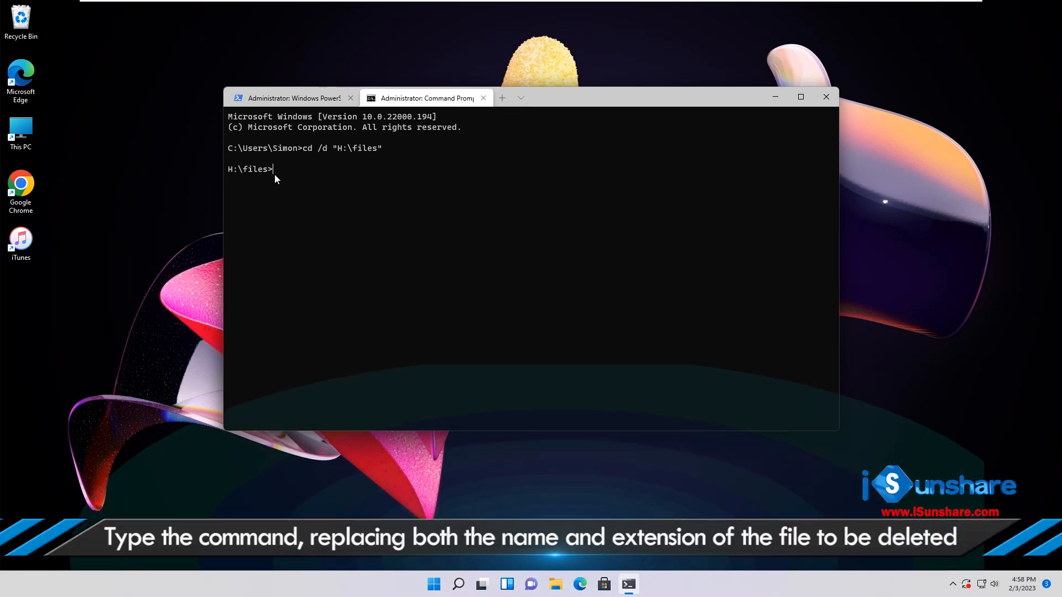
{"action": "type", "text": "del \"* - Copy.jpg\""}
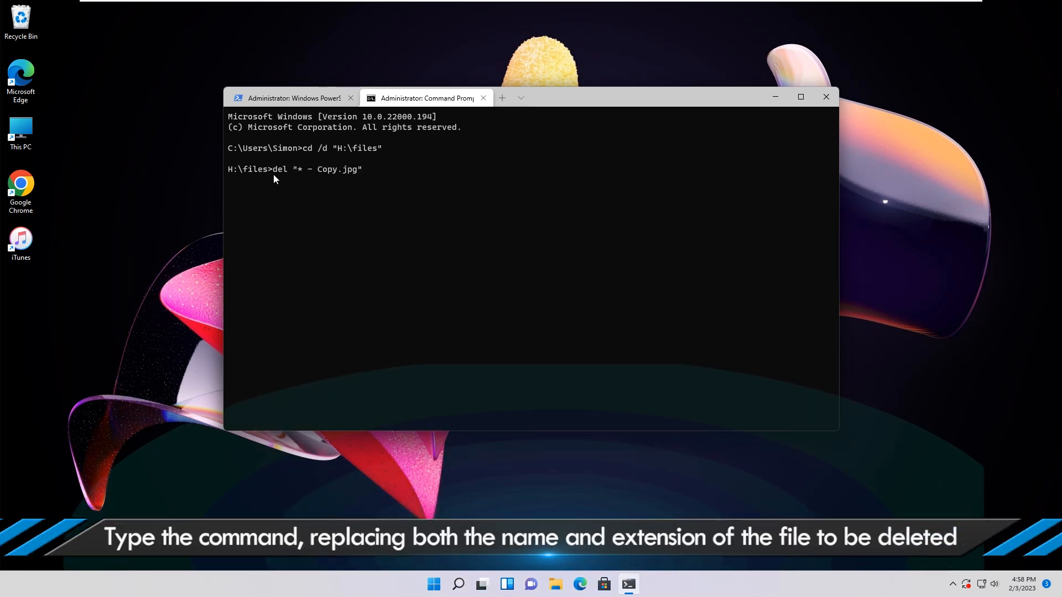
{"action": "mouse_move", "coordinate": [361, 177]}
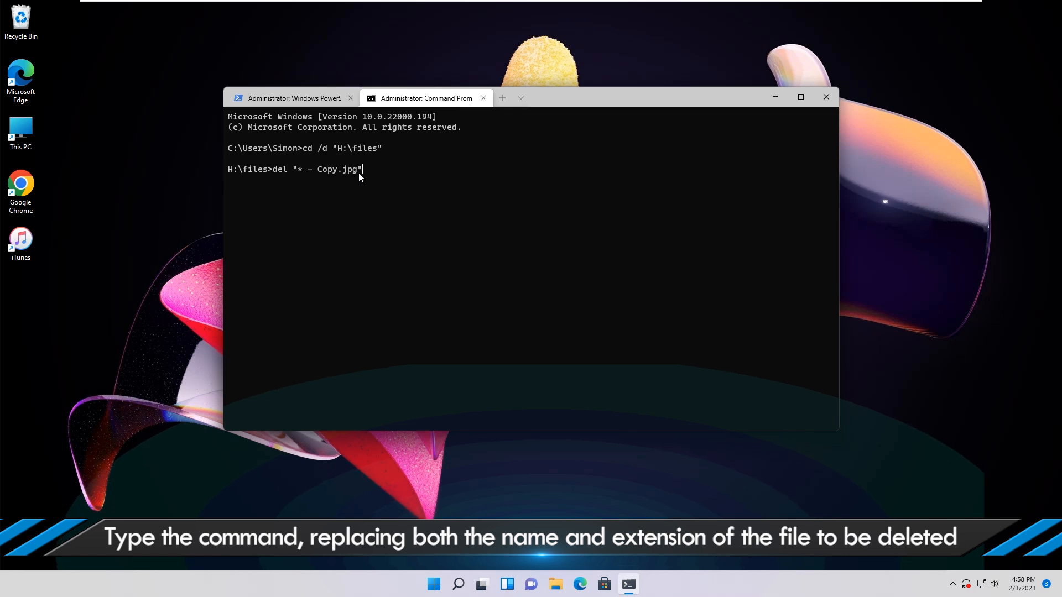
{"action": "mouse_move", "coordinate": [342, 177]}
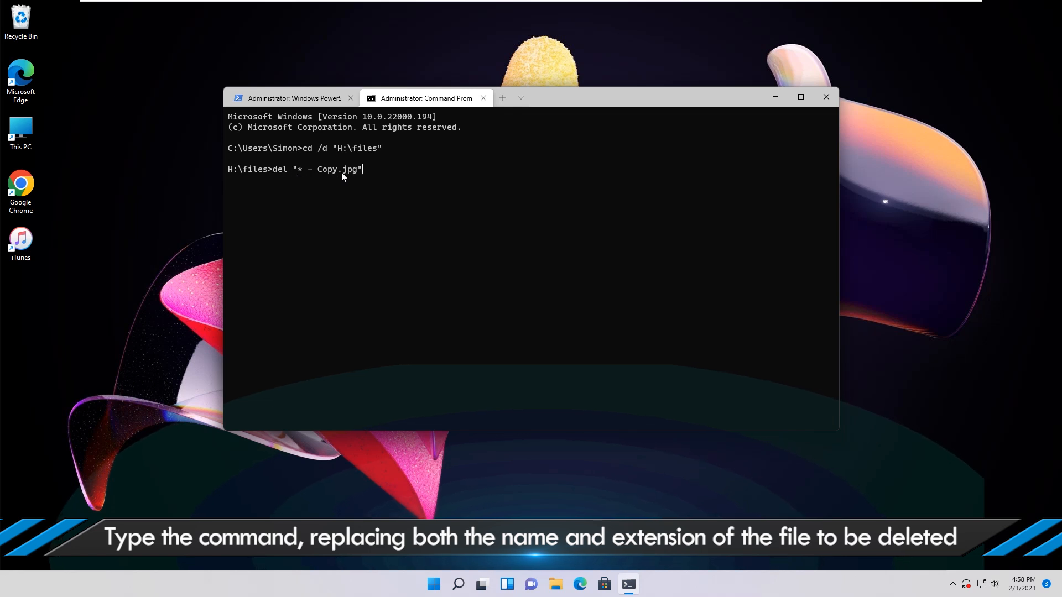
{"action": "mouse_move", "coordinate": [361, 178]}
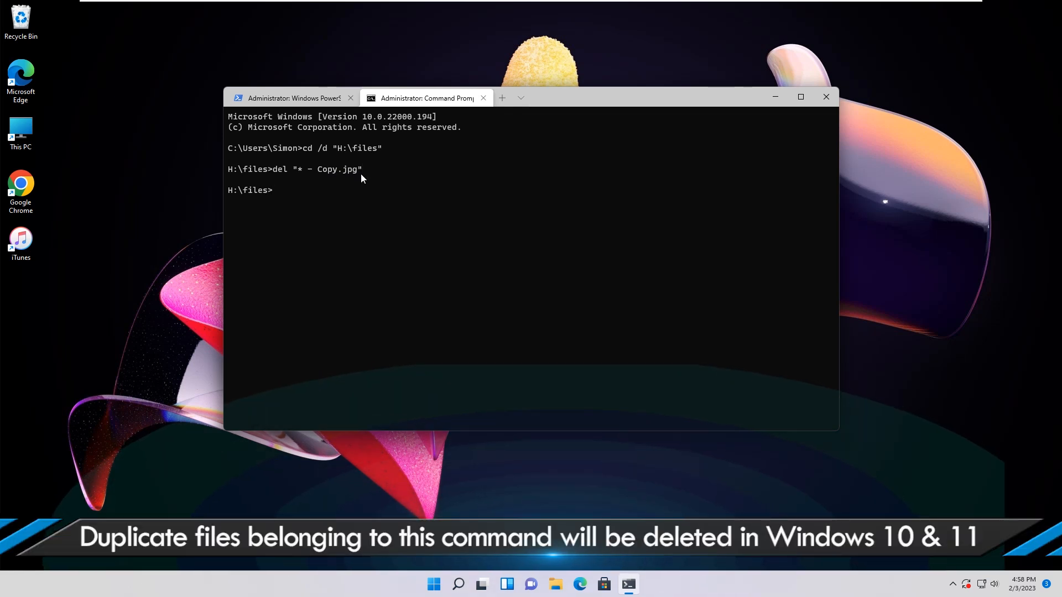
{"action": "left_click", "coordinate": [825, 97]}
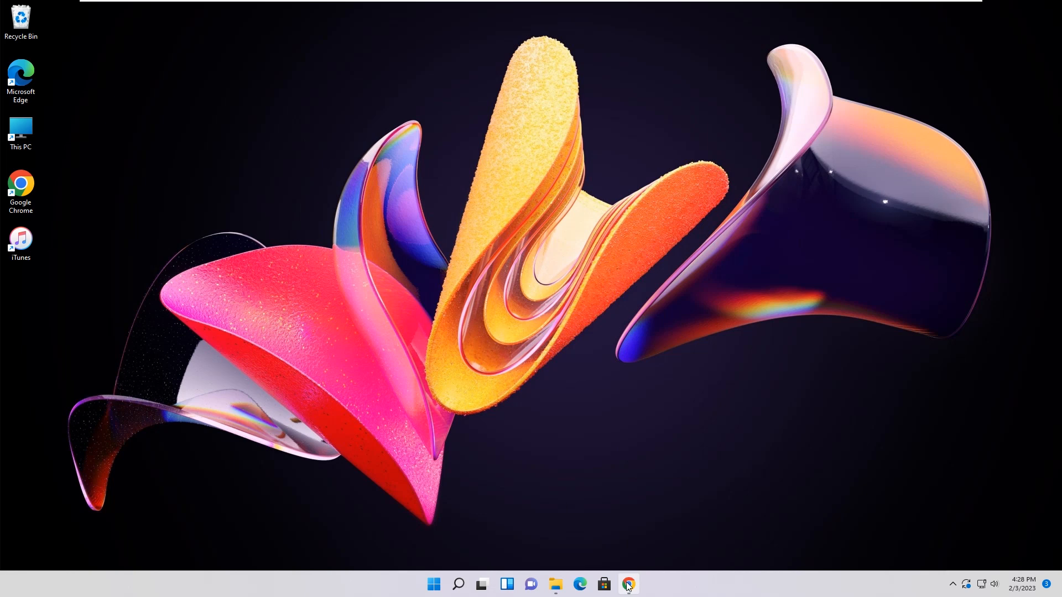
{"action": "left_click", "coordinate": [627, 584]}
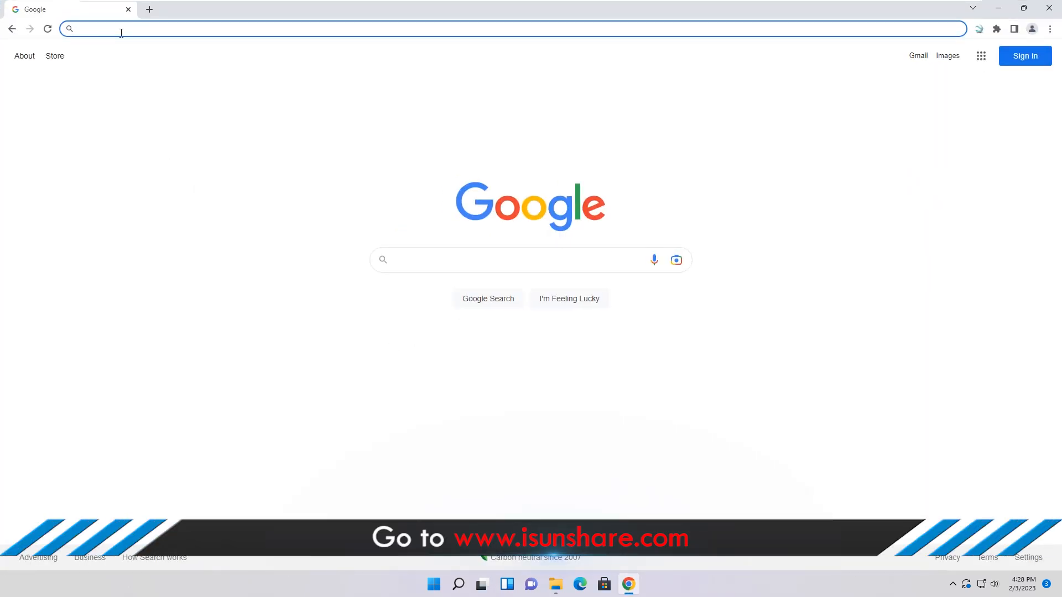
{"action": "type", "text": "www.isu"}
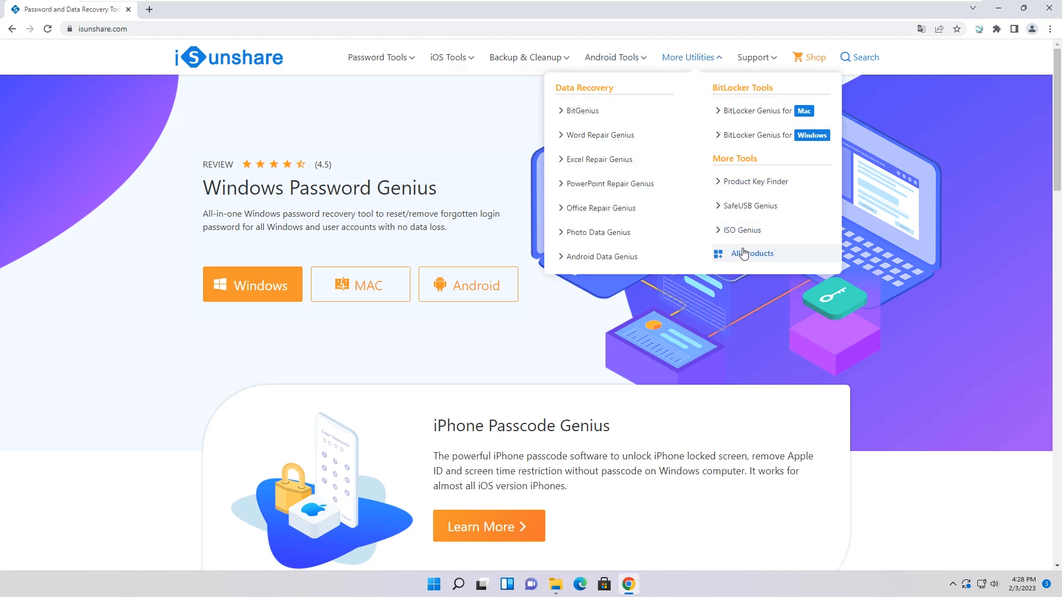
{"action": "left_click", "coordinate": [752, 253]}
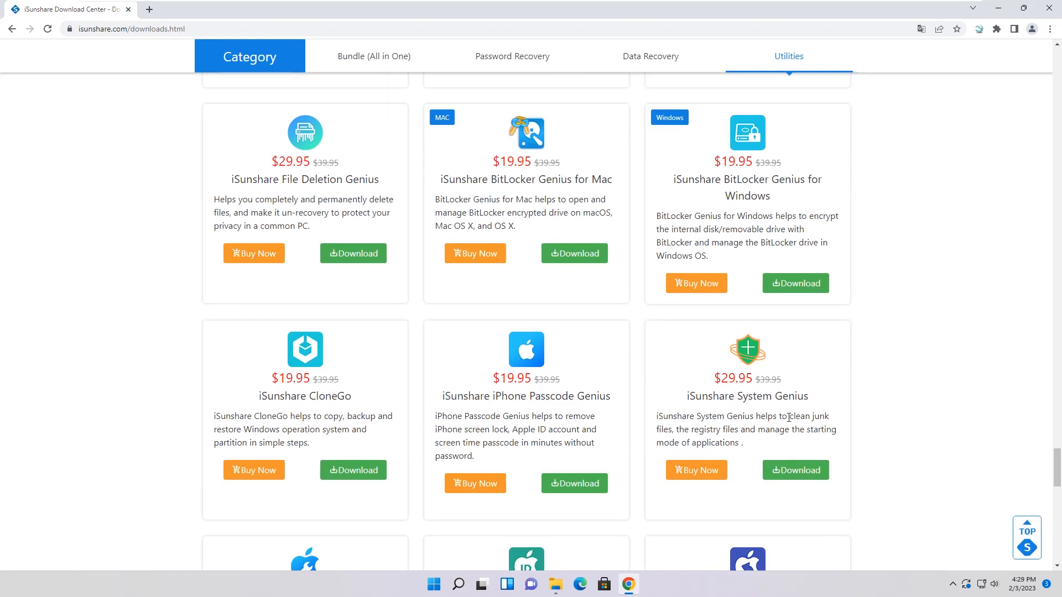
{"action": "scroll", "scroll_direction": "down", "scroll_amount": 3}
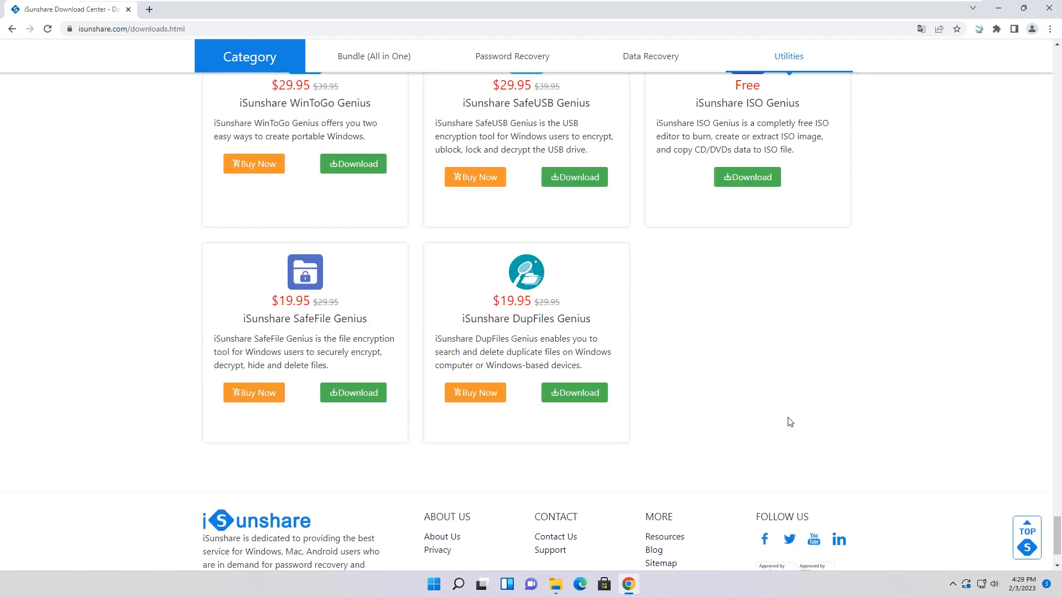
{"action": "mouse_move", "coordinate": [490, 325]}
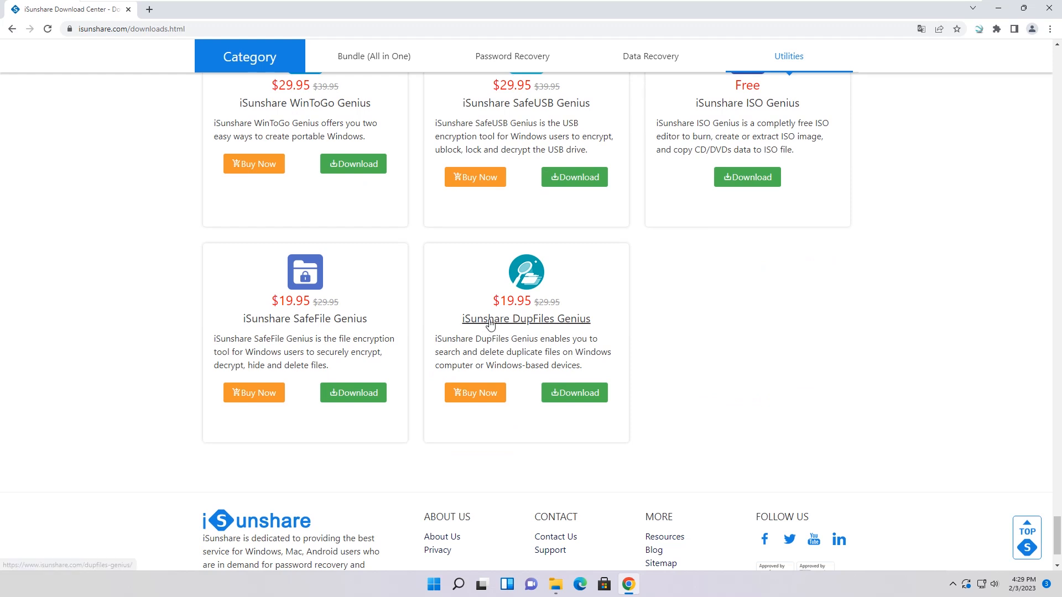
Open the iSunshare DupFiles Genius product page and download its installer
{"action": "left_click", "coordinate": [525, 318]}
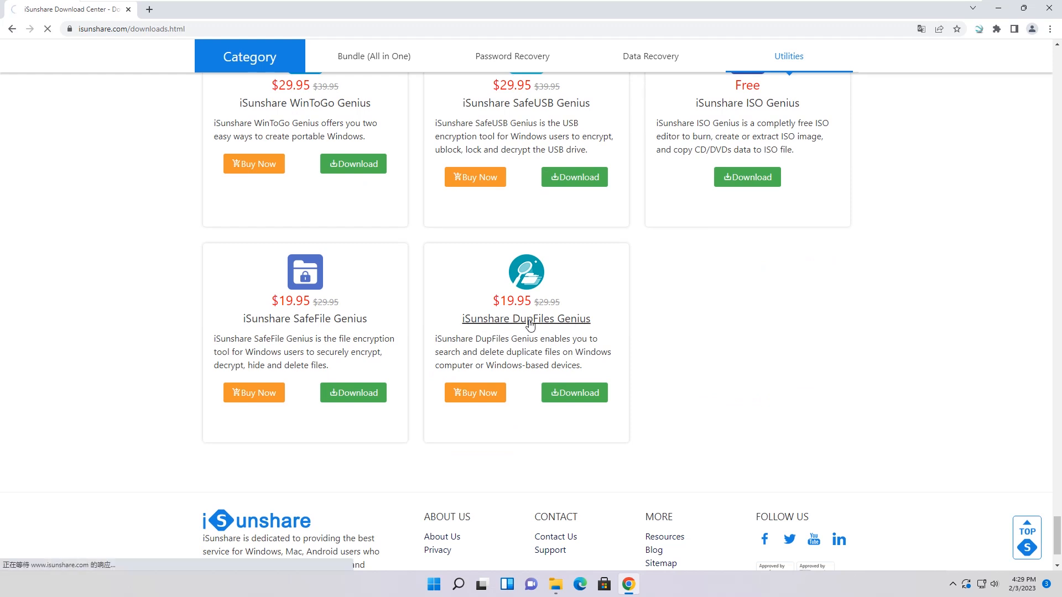
{"action": "left_click", "coordinate": [525, 319]}
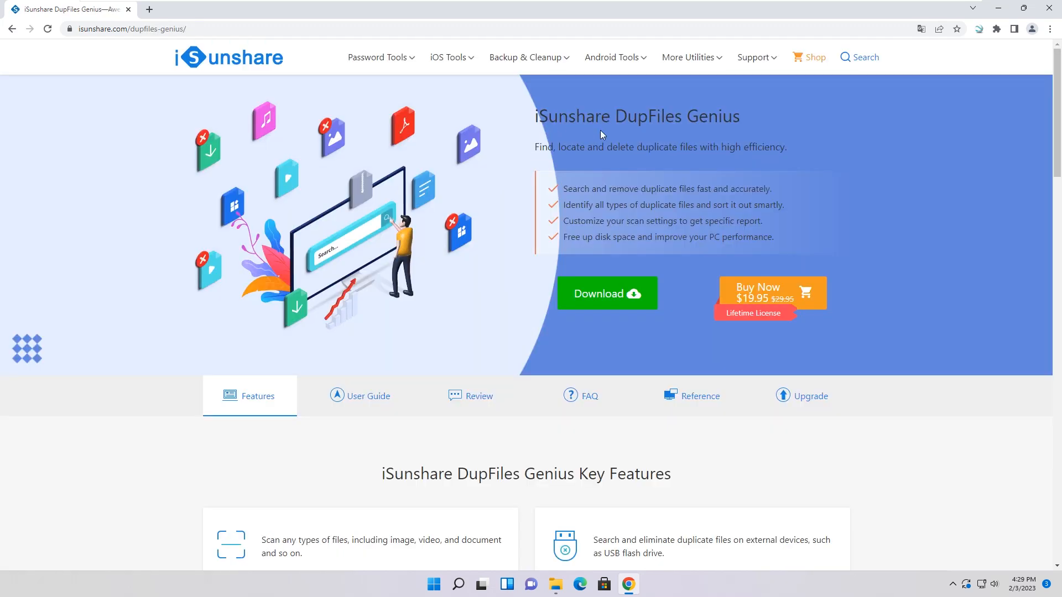
{"action": "mouse_move", "coordinate": [653, 159]}
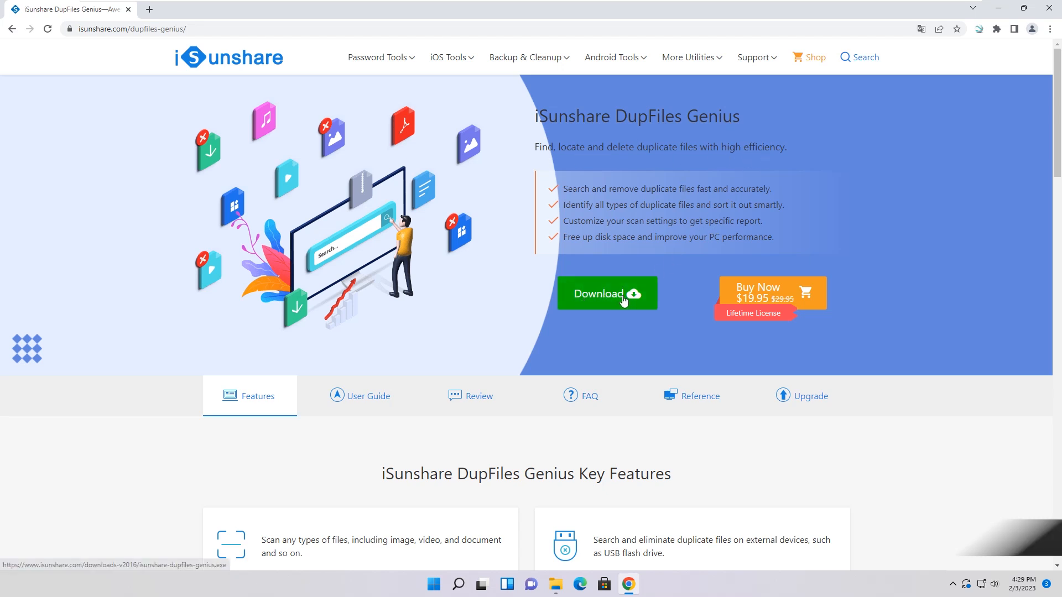
{"action": "left_click", "coordinate": [605, 293]}
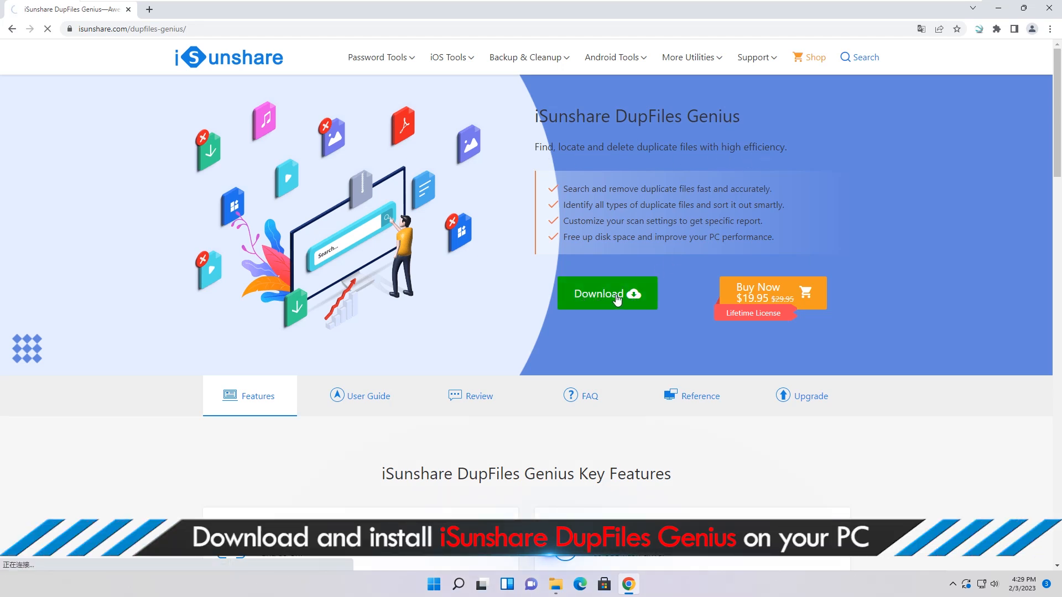
{"action": "left_click", "coordinate": [607, 293]}
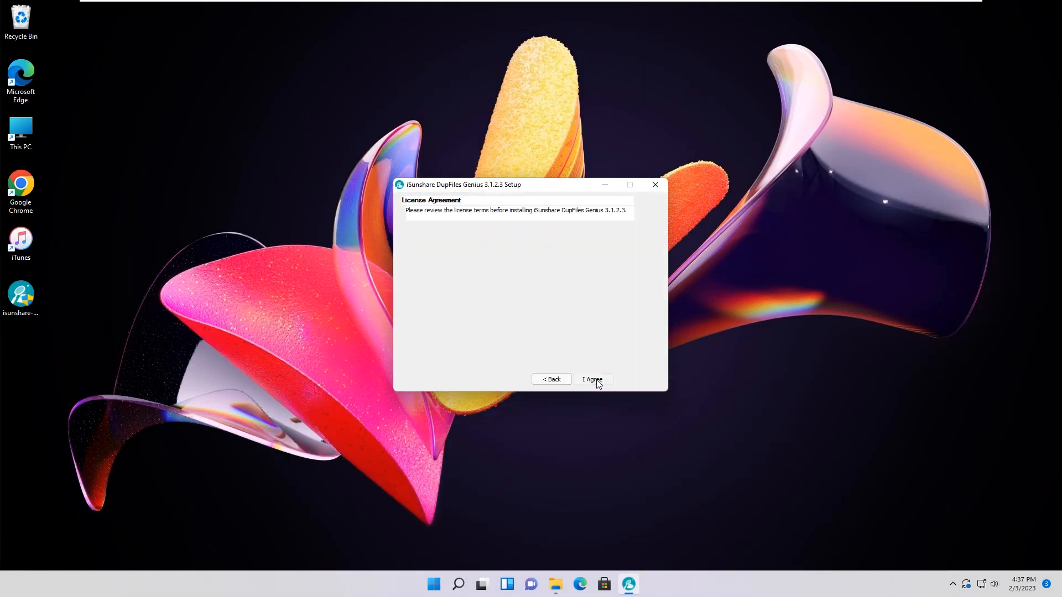
Accept the license agreement to install DupFiles Genius 3.1.2.3 with the run option checked
{"action": "left_click", "coordinate": [592, 379]}
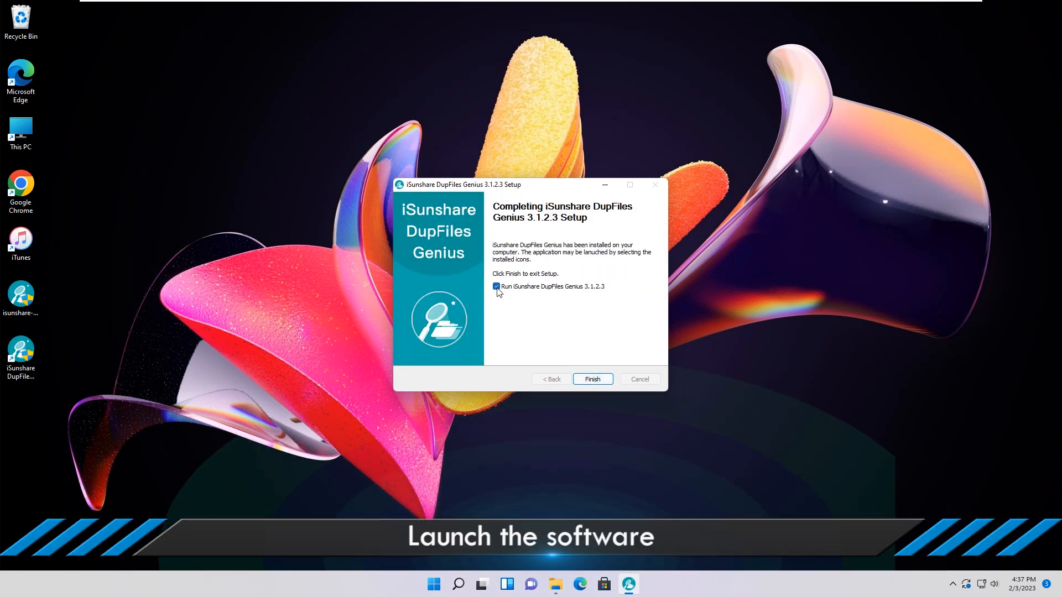
{"action": "mouse_move", "coordinate": [521, 296]}
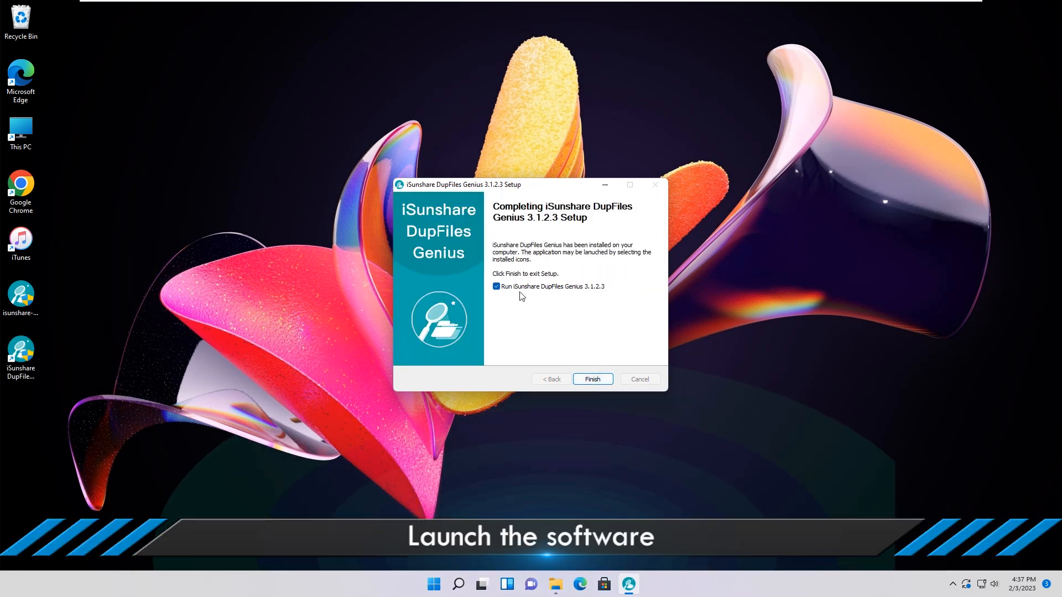
Finish setup to launch DupFiles Genius and remove the default drives from the Where to scan list
{"action": "left_click", "coordinate": [590, 378]}
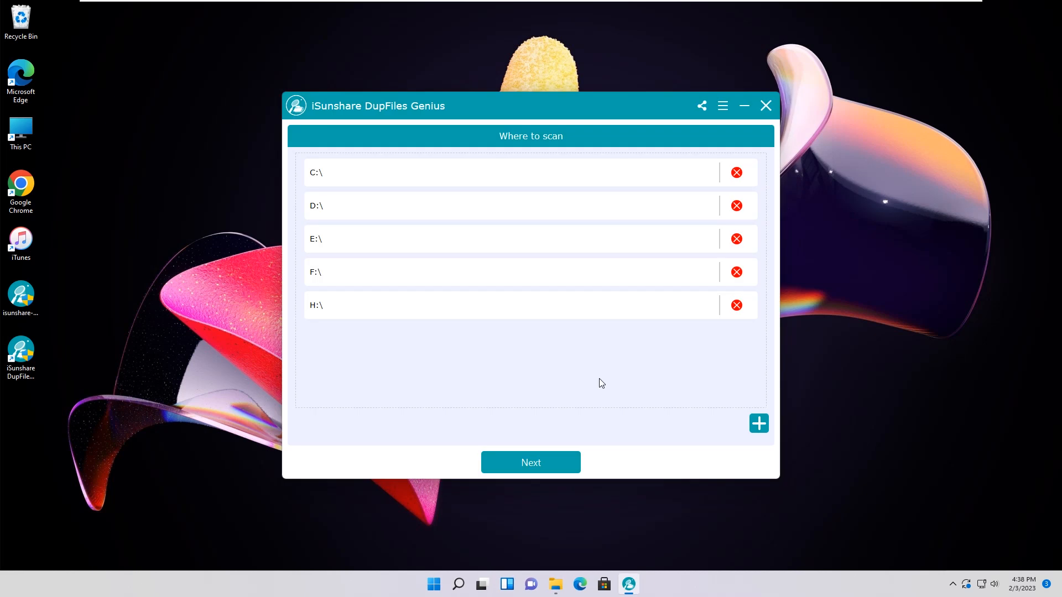
{"action": "mouse_move", "coordinate": [342, 342]}
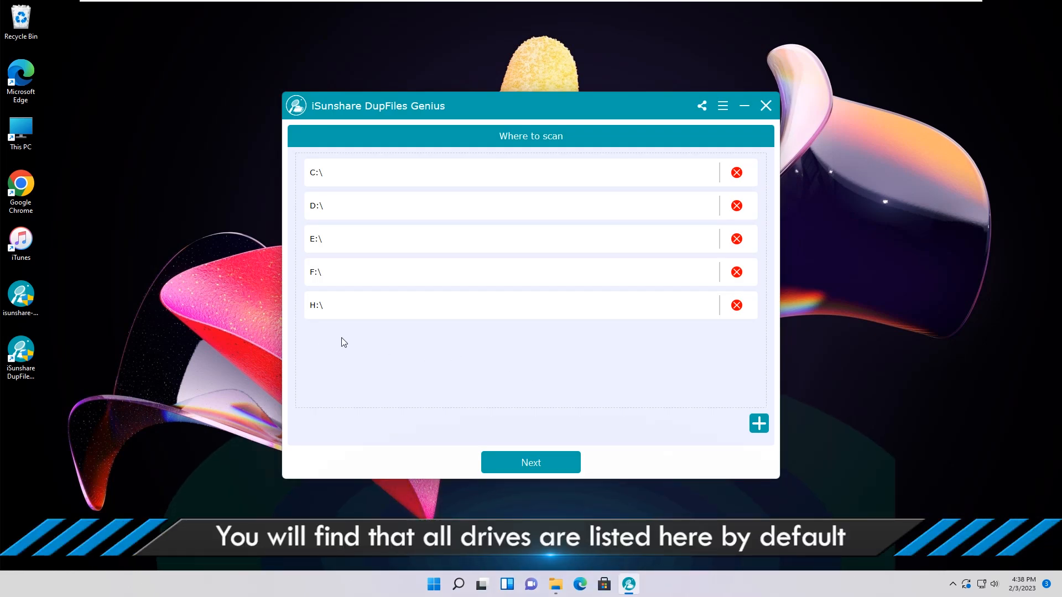
{"action": "mouse_move", "coordinate": [305, 210]}
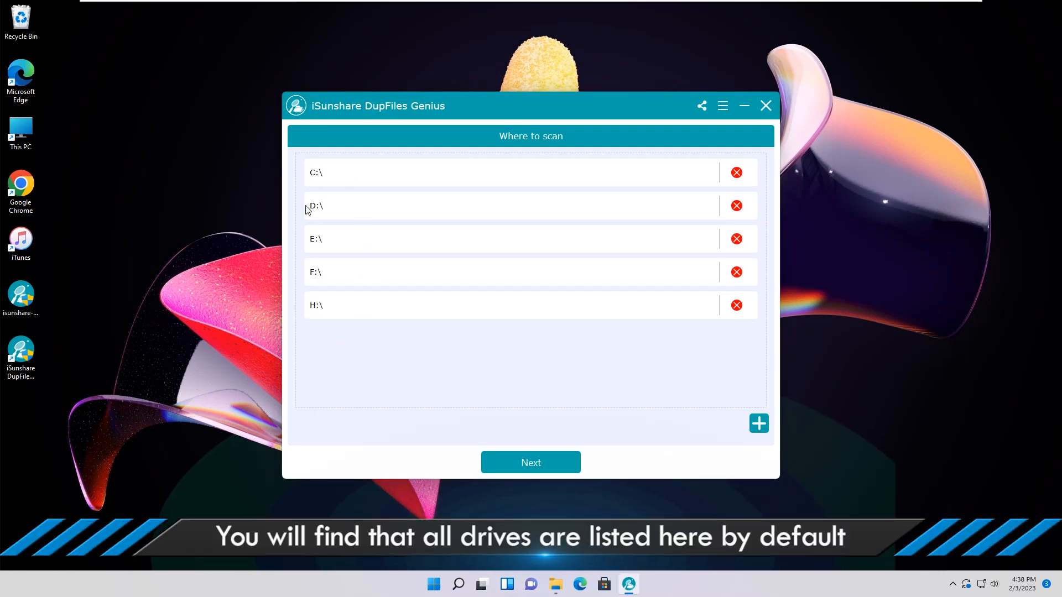
{"action": "mouse_move", "coordinate": [586, 249]}
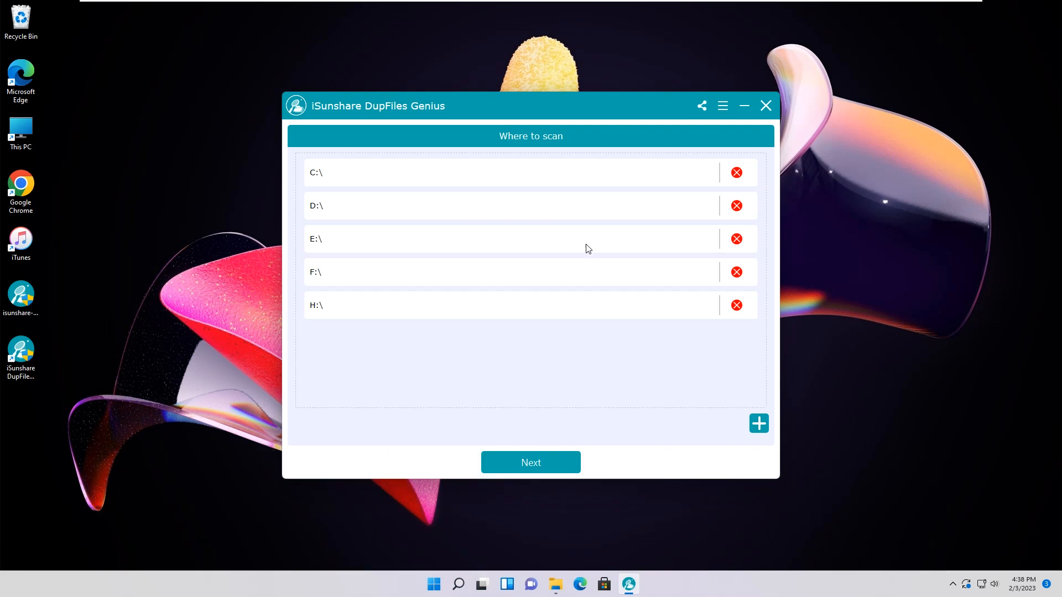
{"action": "left_click", "coordinate": [737, 173]}
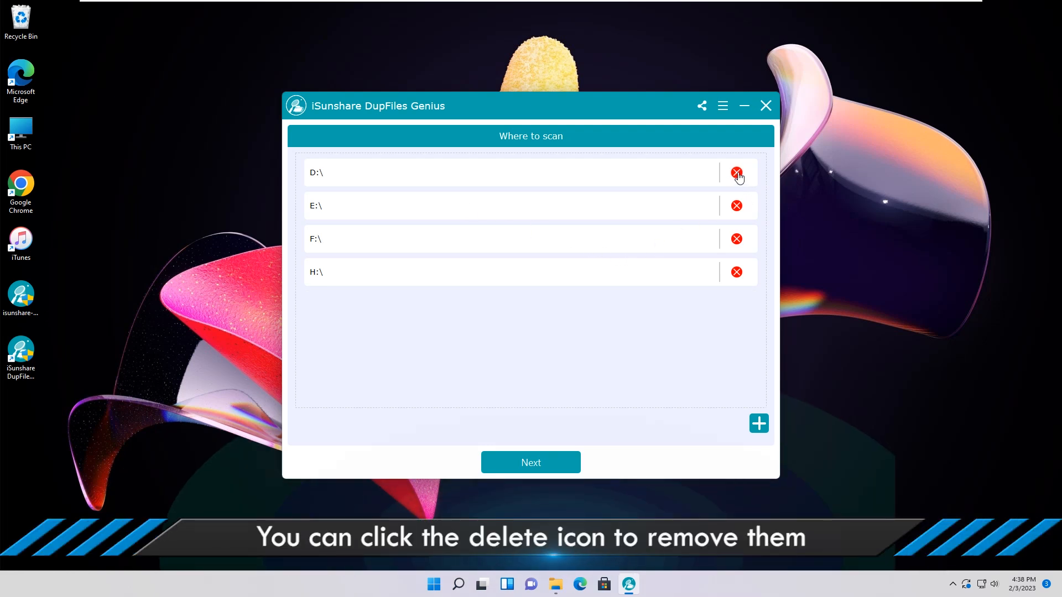
{"action": "left_click", "coordinate": [737, 173]}
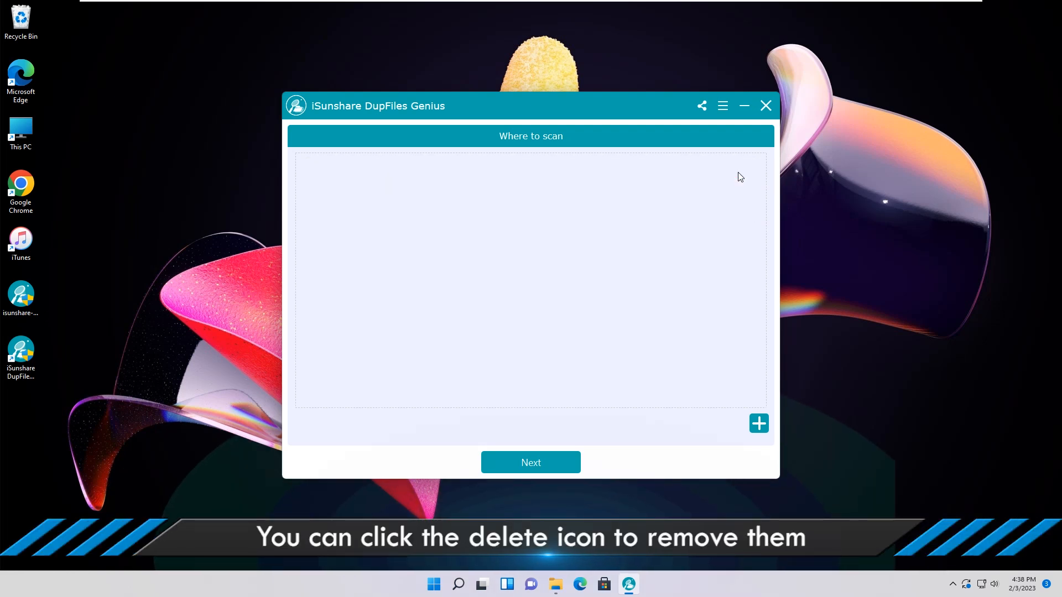
{"action": "mouse_move", "coordinate": [717, 391]}
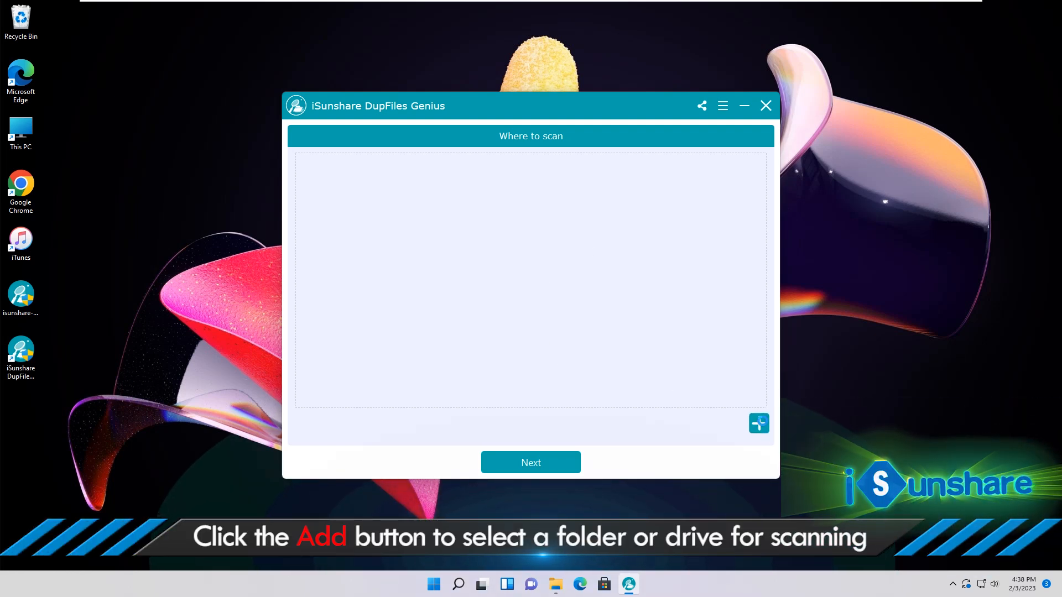
Add H:\files as the only scan location by browsing This PC to the H: drive's files folder
{"action": "left_click", "coordinate": [759, 424]}
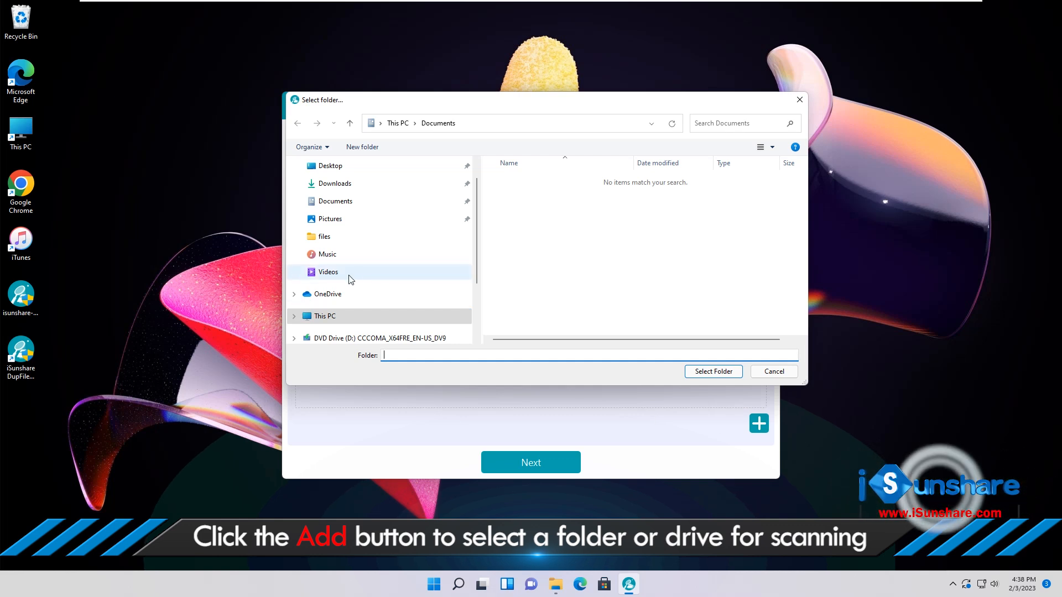
{"action": "left_click", "coordinate": [324, 315]}
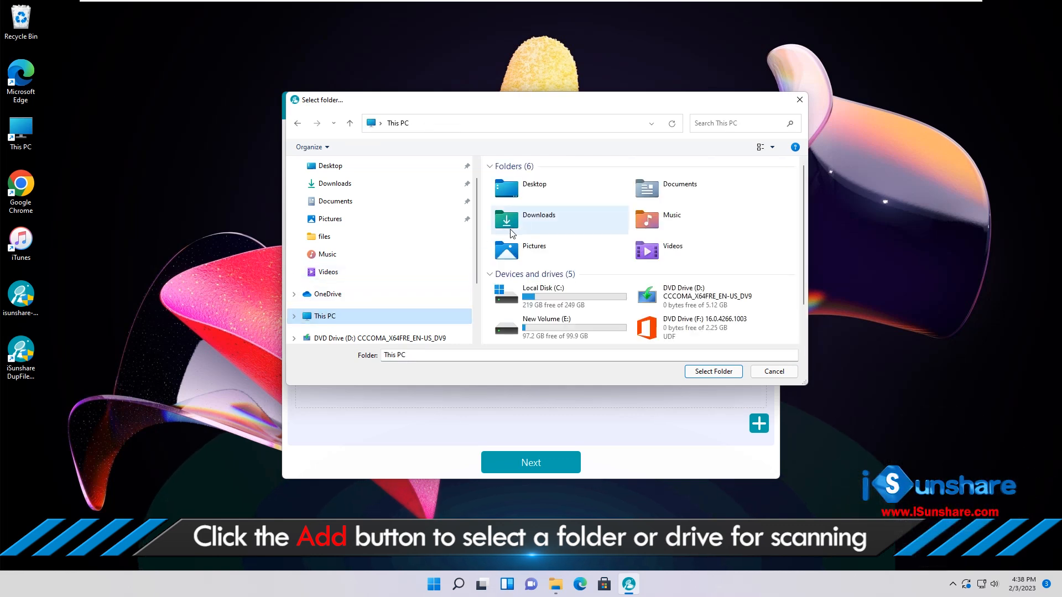
{"action": "scroll", "scroll_direction": "down", "scroll_amount": 3}
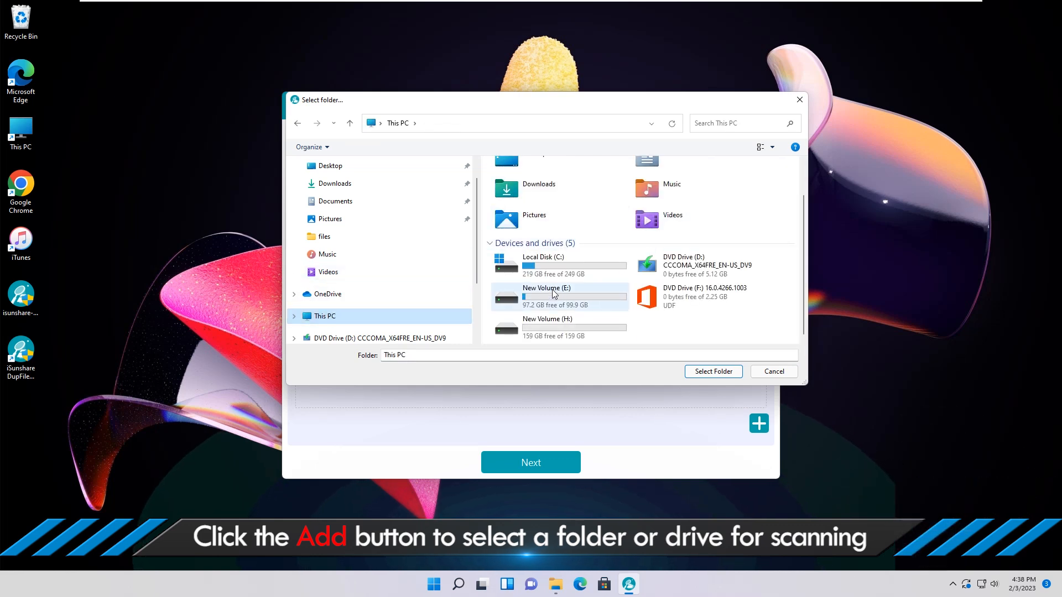
{"action": "double_click", "coordinate": [548, 327]}
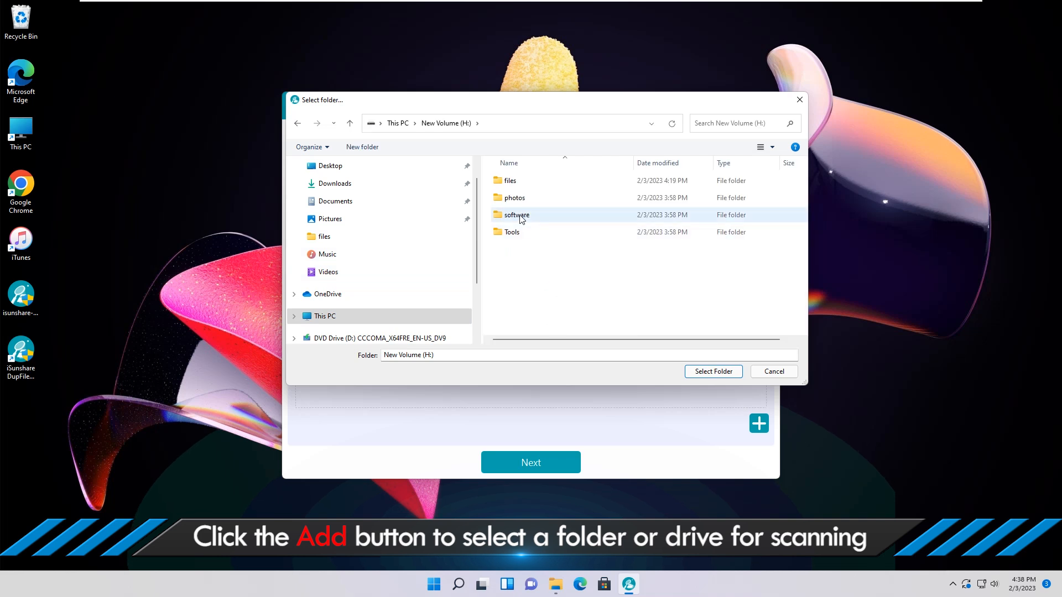
{"action": "left_click", "coordinate": [509, 181]}
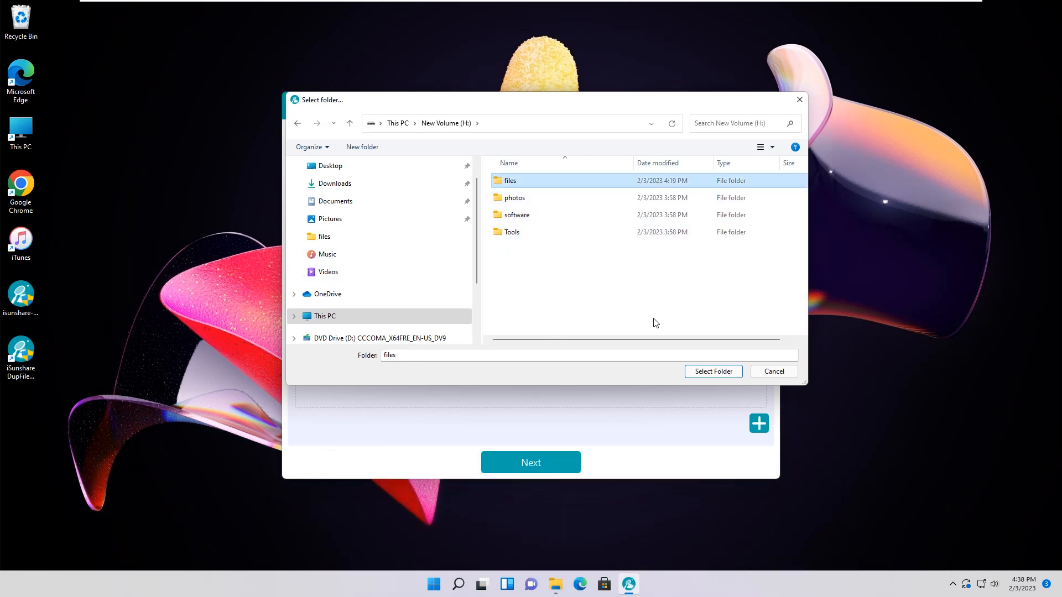
{"action": "left_click", "coordinate": [712, 372]}
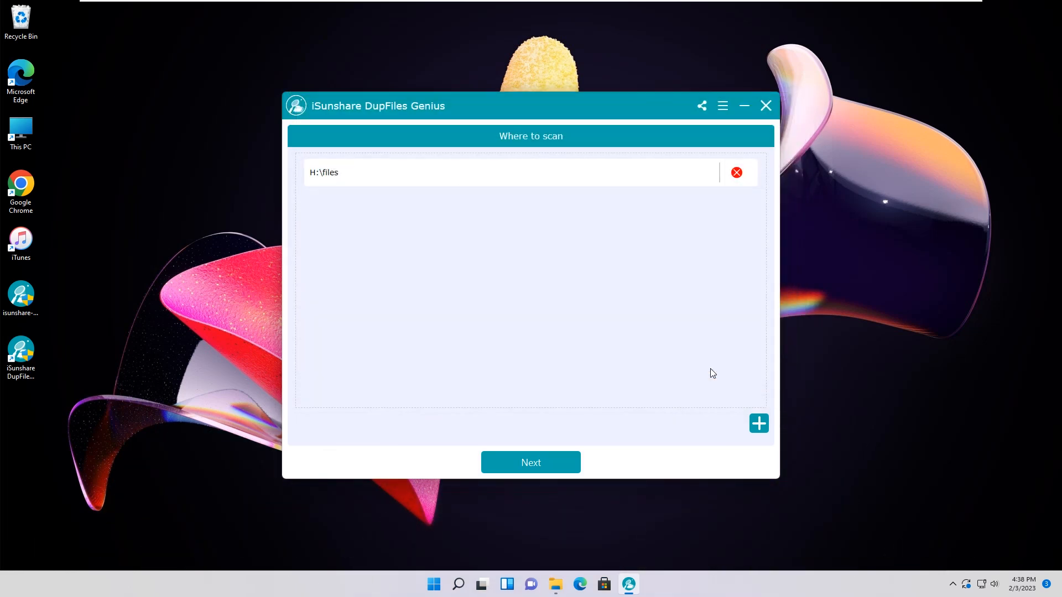
{"action": "mouse_move", "coordinate": [327, 185]}
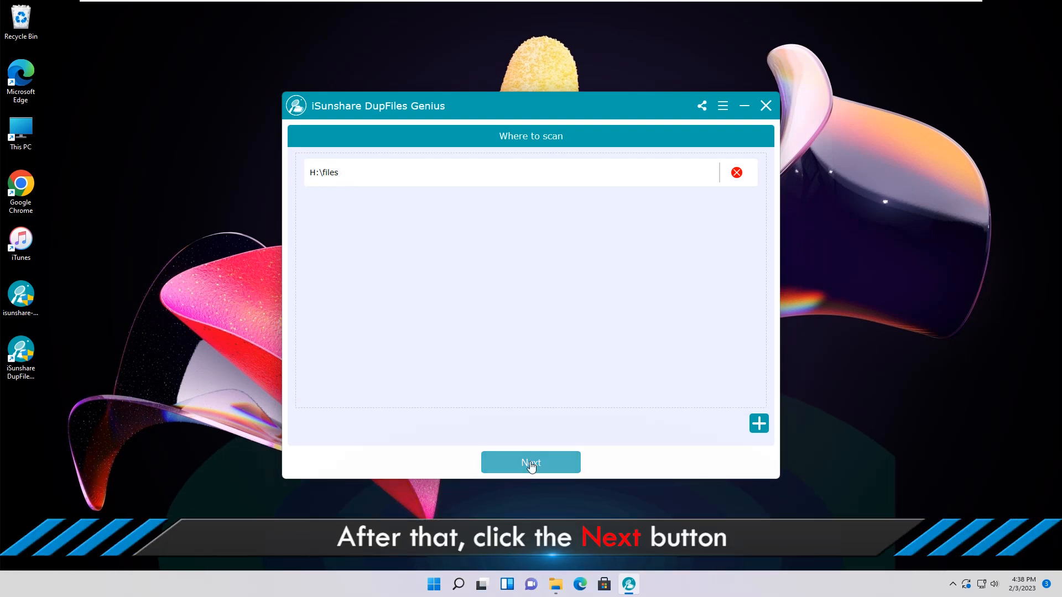
Advance to Scan options, keeping all file types and Skip system files and directories enabled
{"action": "left_click", "coordinate": [530, 462]}
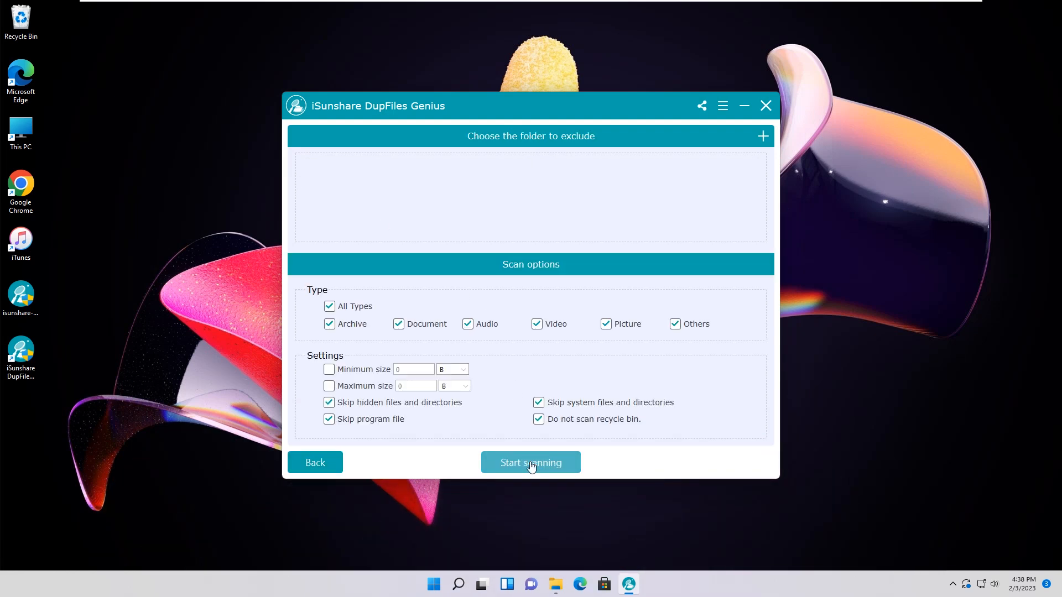
{"action": "mouse_move", "coordinate": [409, 278]}
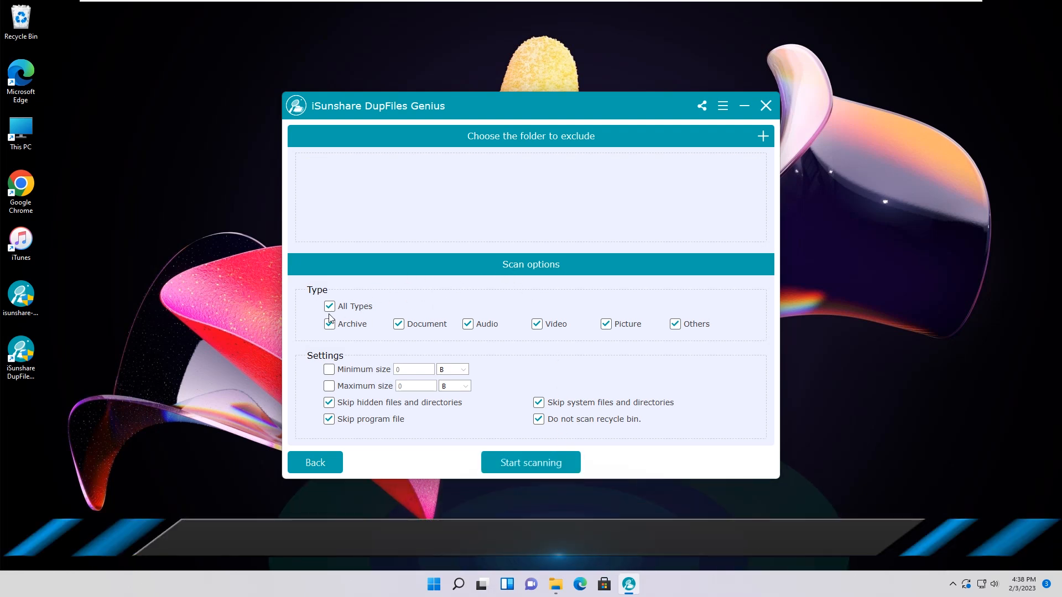
{"action": "mouse_move", "coordinate": [457, 334]}
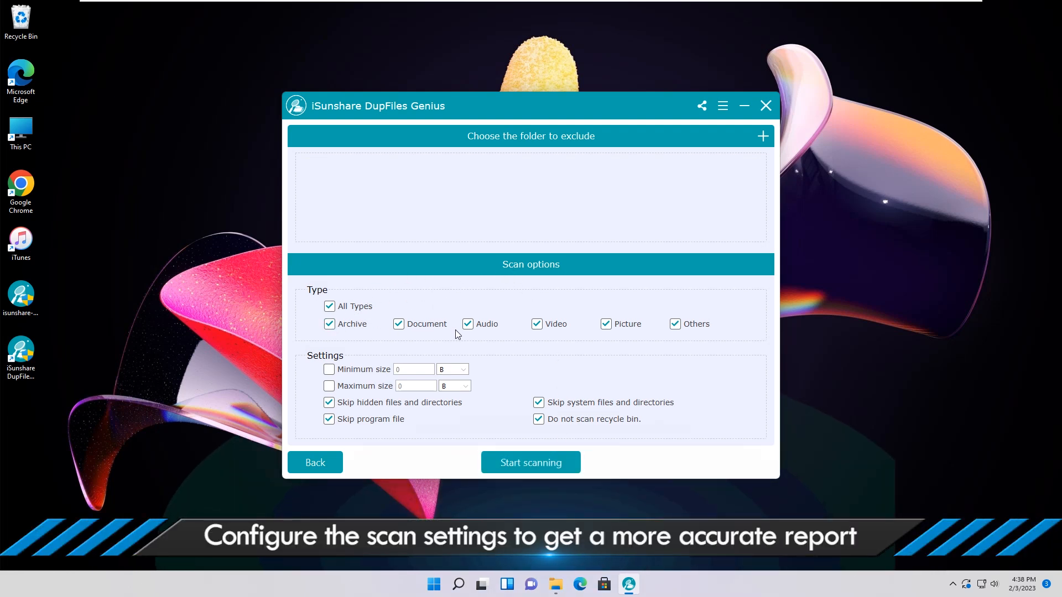
{"action": "mouse_move", "coordinate": [498, 401]}
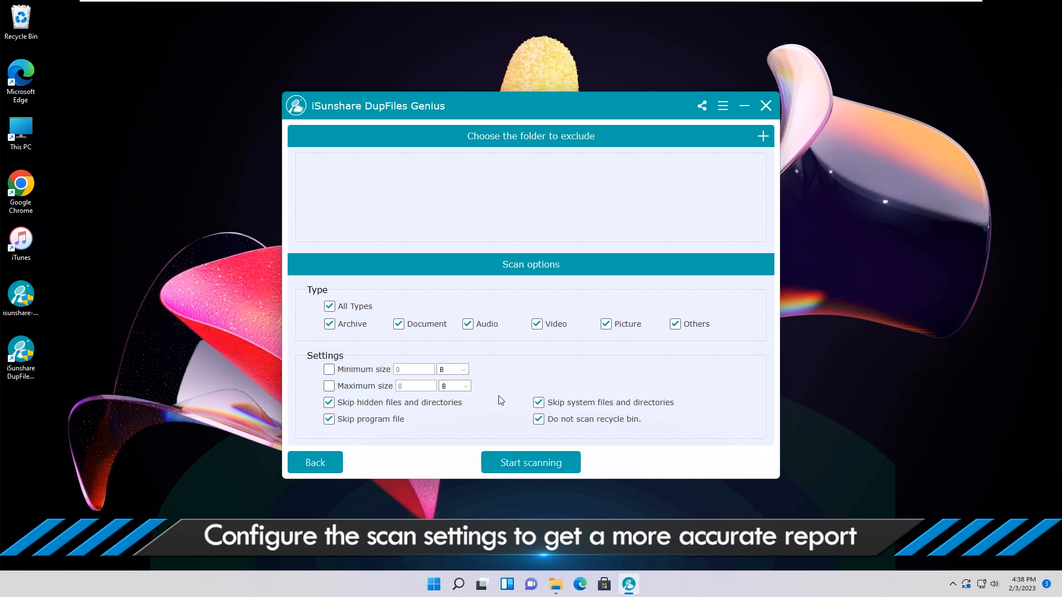
{"action": "mouse_move", "coordinate": [652, 413]}
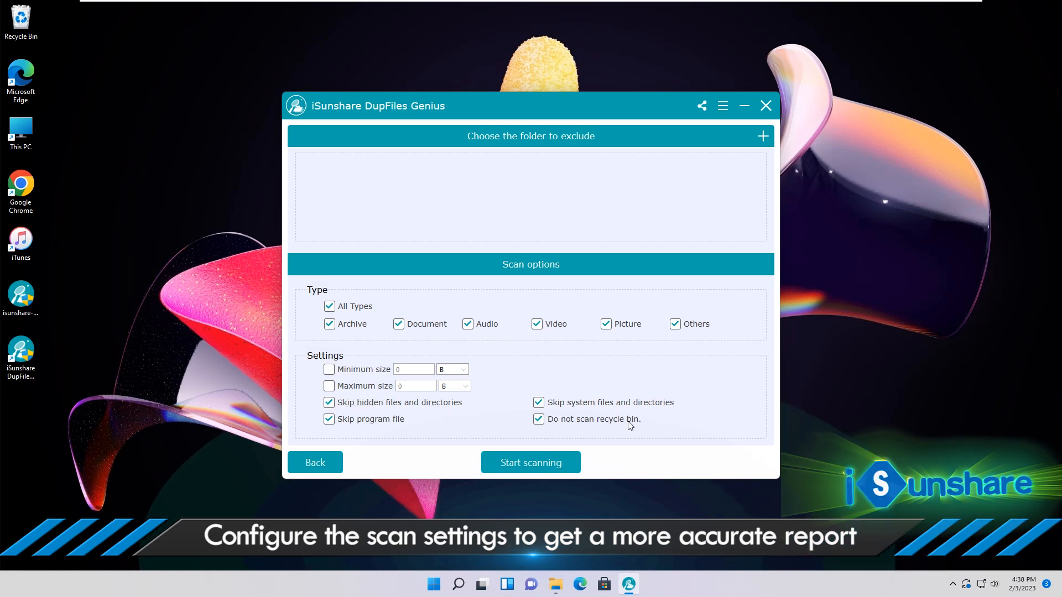
{"action": "left_click", "coordinate": [539, 402]}
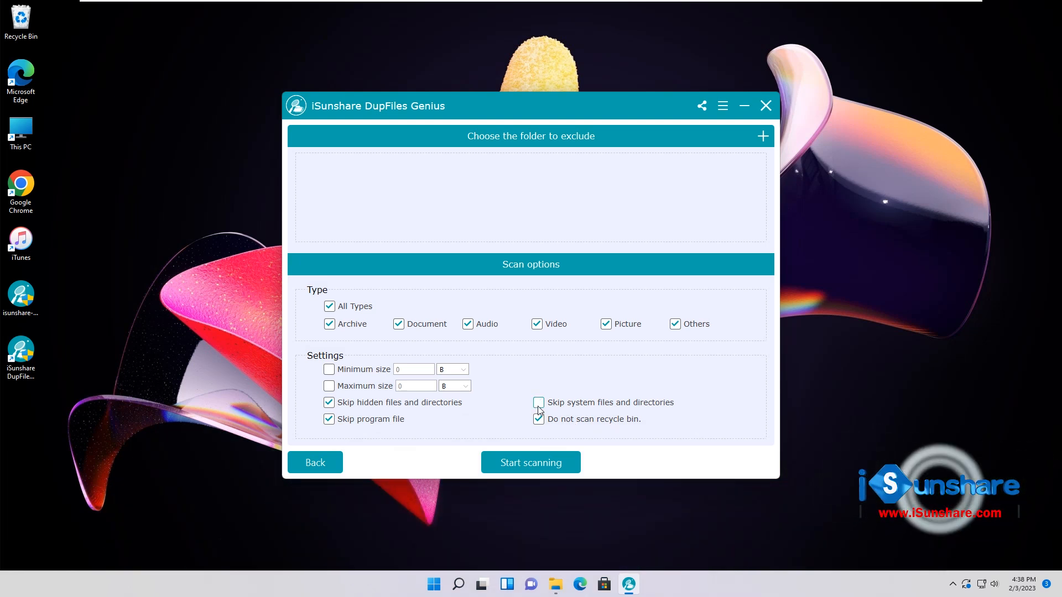
{"action": "left_click", "coordinate": [539, 403]}
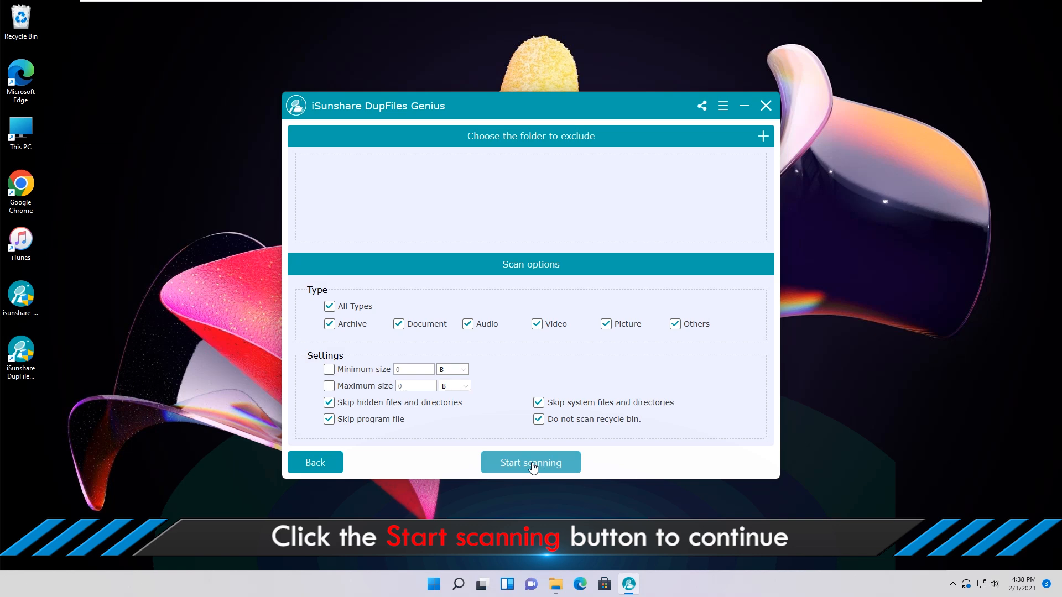
Start scanning H:\files and view the duplicate files report of docx, xls, png and ppt copies
{"action": "left_click", "coordinate": [530, 462]}
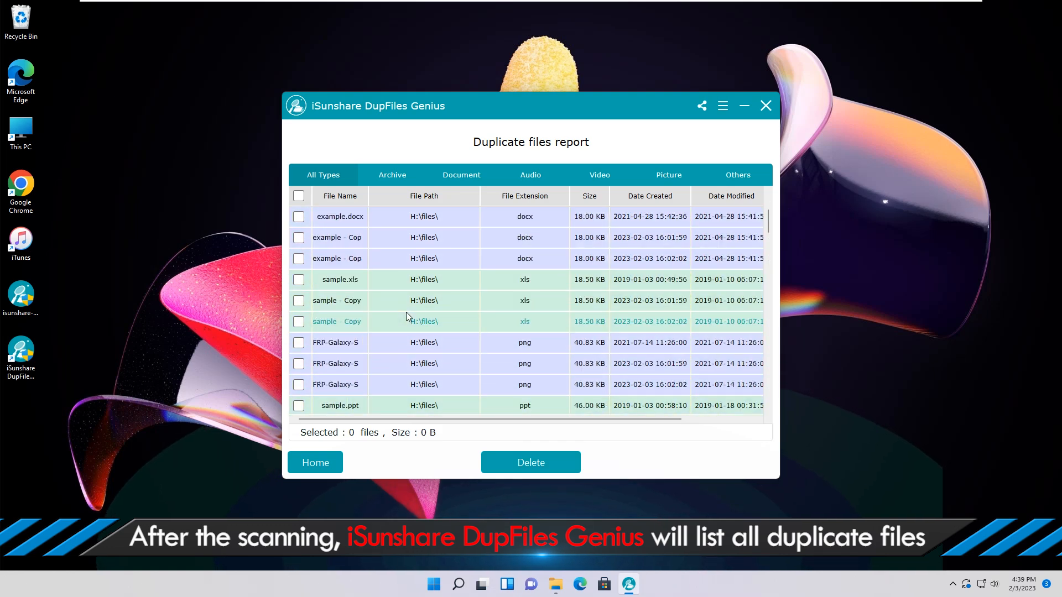
{"action": "scroll", "scroll_direction": "up", "scroll_amount": 3}
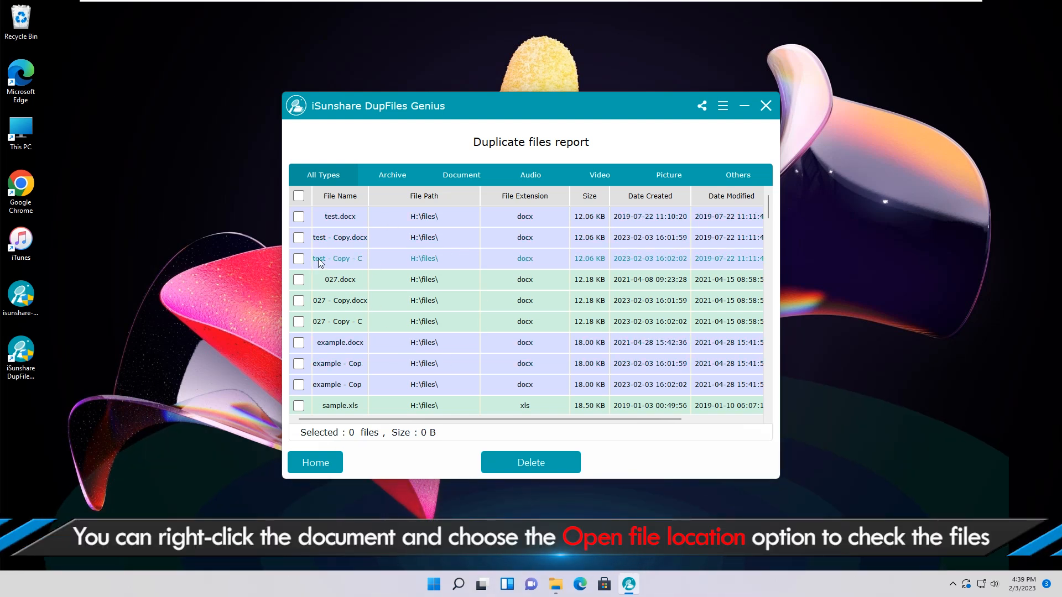
Open the duplicate test document's file location in File Explorer and review H:\files
{"action": "right_click", "coordinate": [338, 257]}
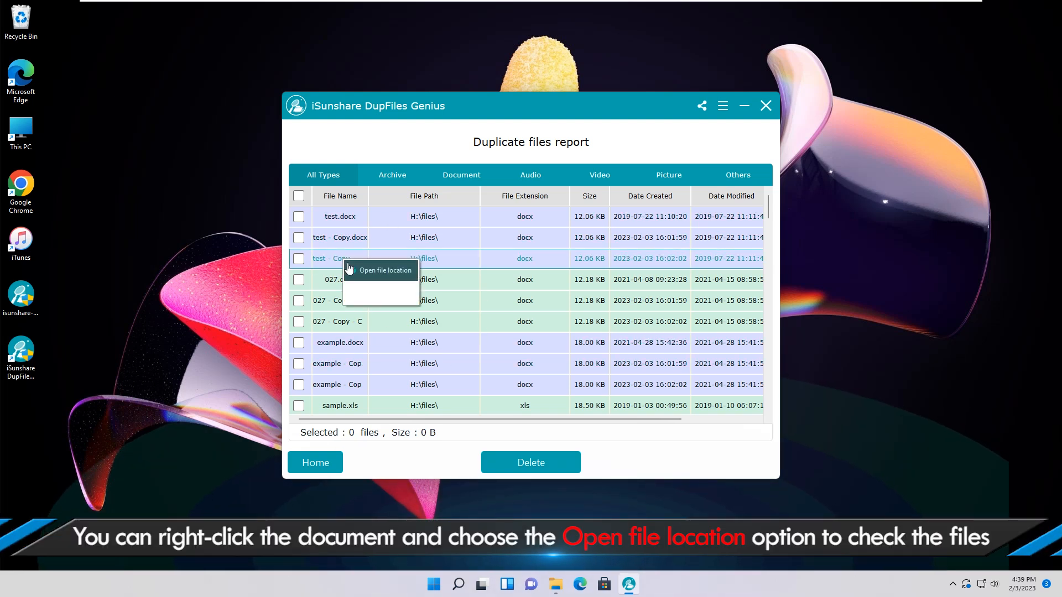
{"action": "mouse_move", "coordinate": [382, 280]}
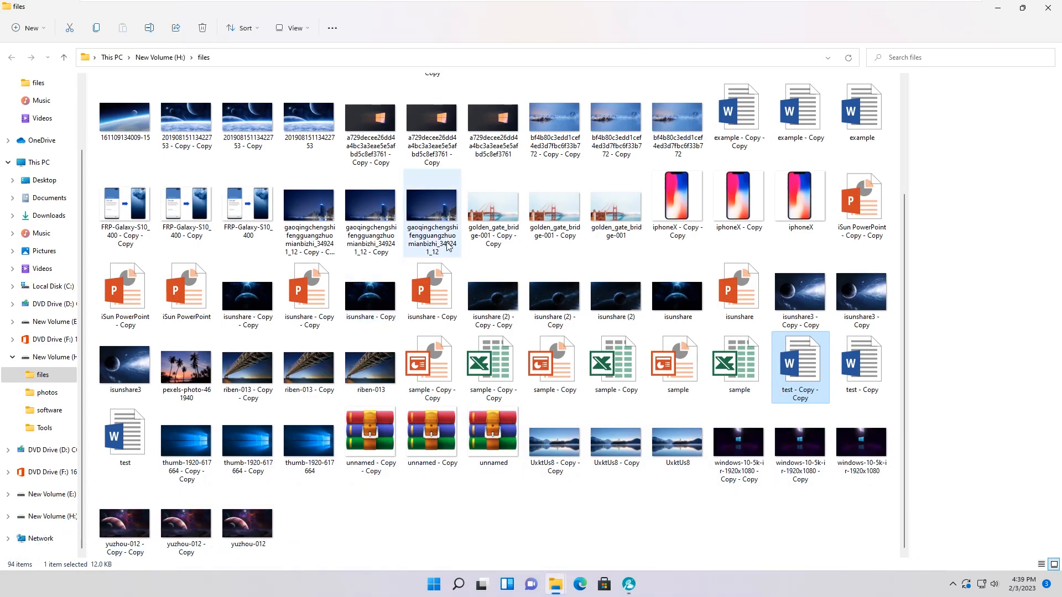
{"action": "scroll", "scroll_direction": "up", "scroll_amount": 3}
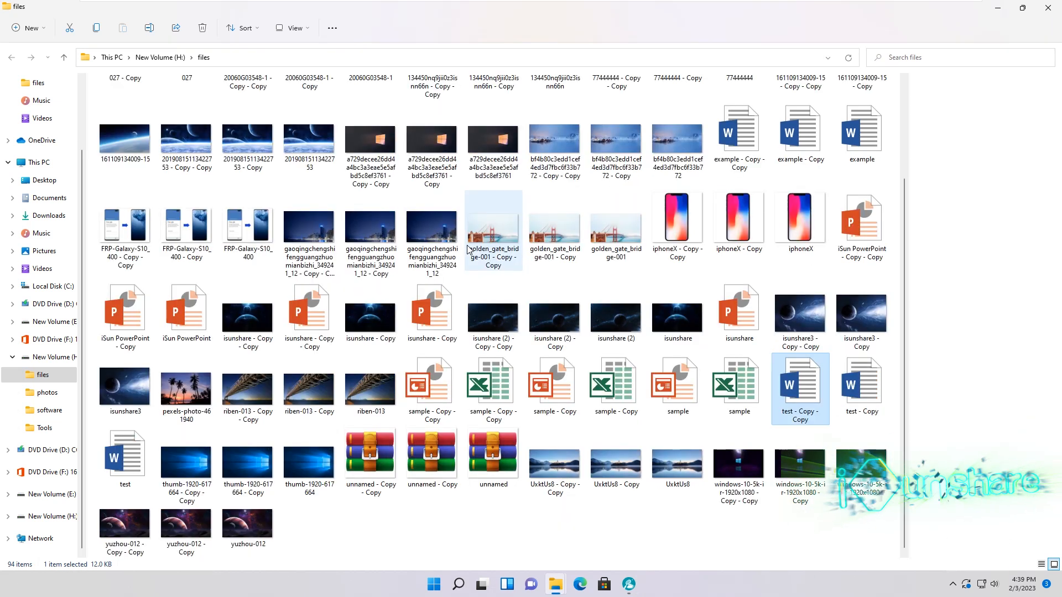
{"action": "scroll", "scroll_direction": "up", "scroll_amount": 3}
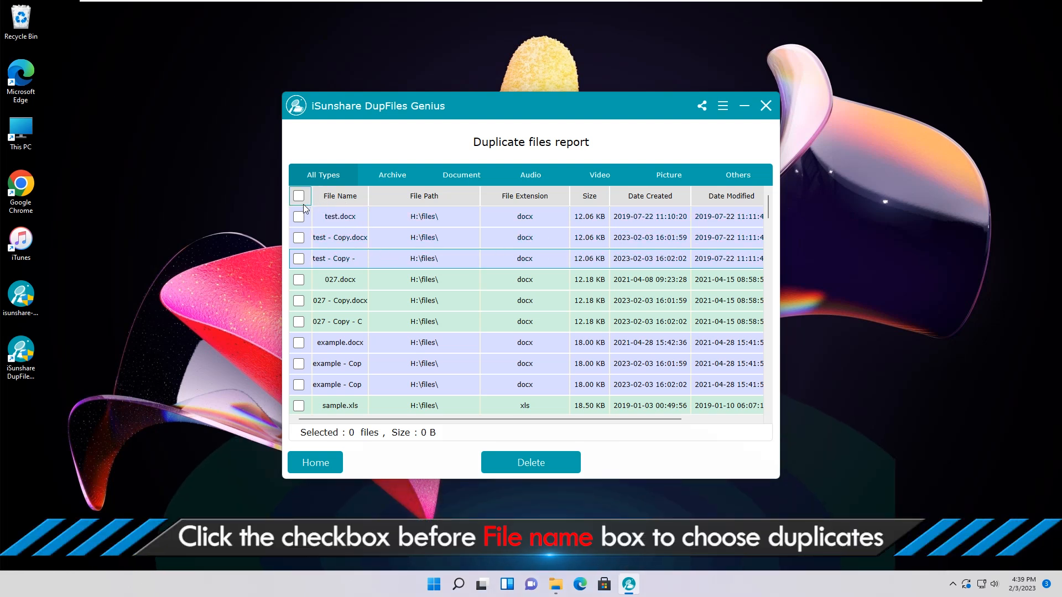
Auto-select all 62 duplicate copies (79.40 MB) via the File Name header checkbox, leaving originals unchecked
{"action": "left_click", "coordinate": [299, 196]}
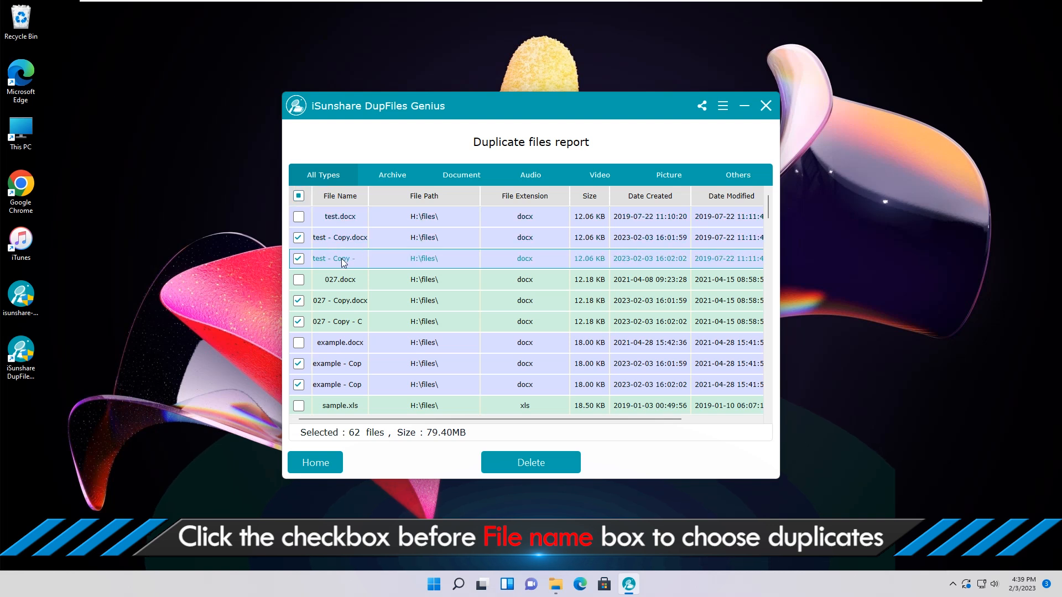
{"action": "mouse_move", "coordinate": [336, 321]}
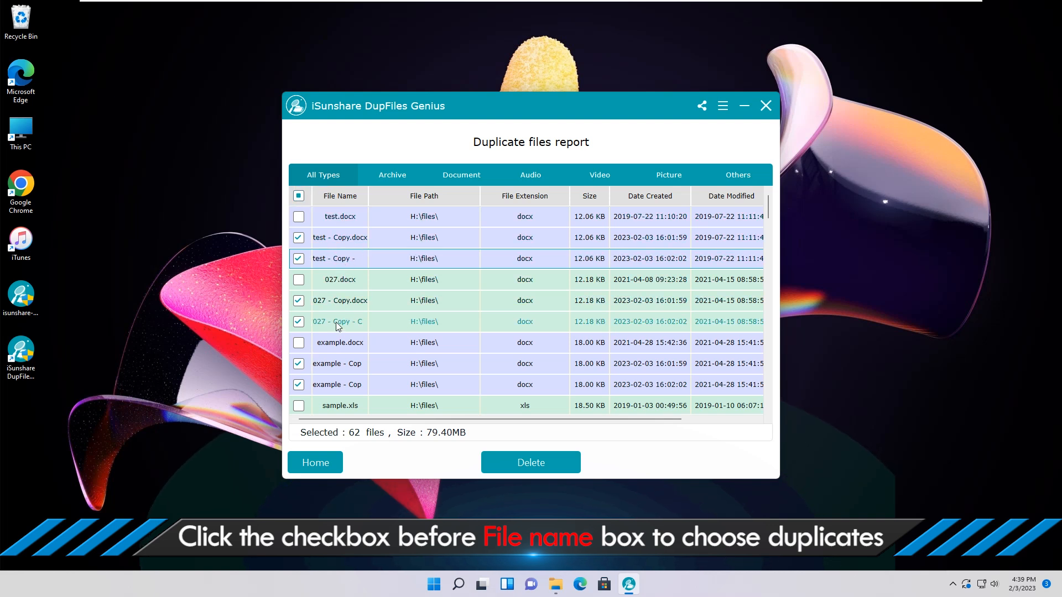
{"action": "mouse_move", "coordinate": [337, 364]}
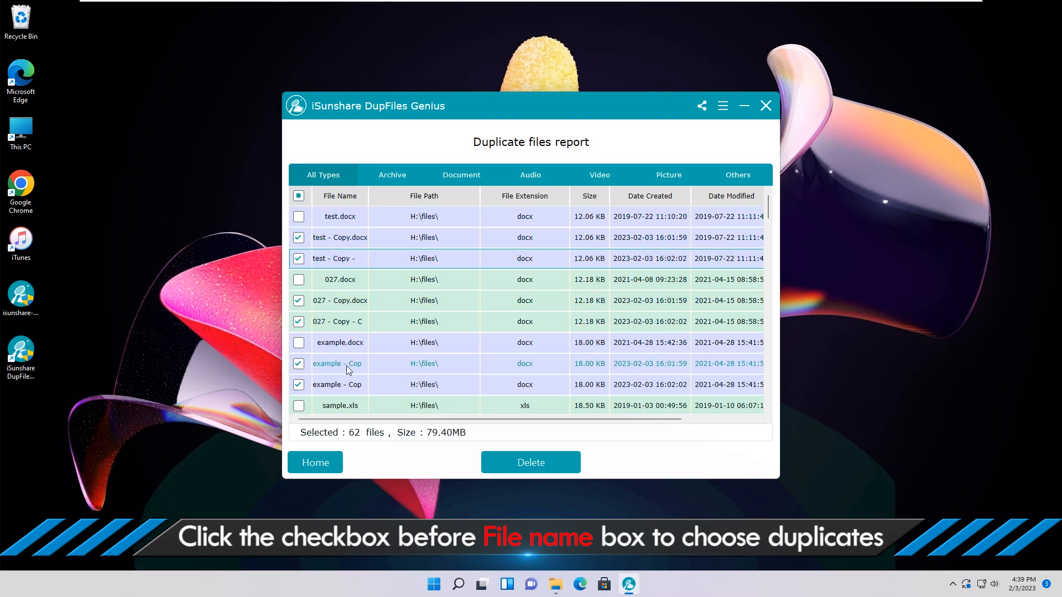
{"action": "mouse_move", "coordinate": [398, 333]}
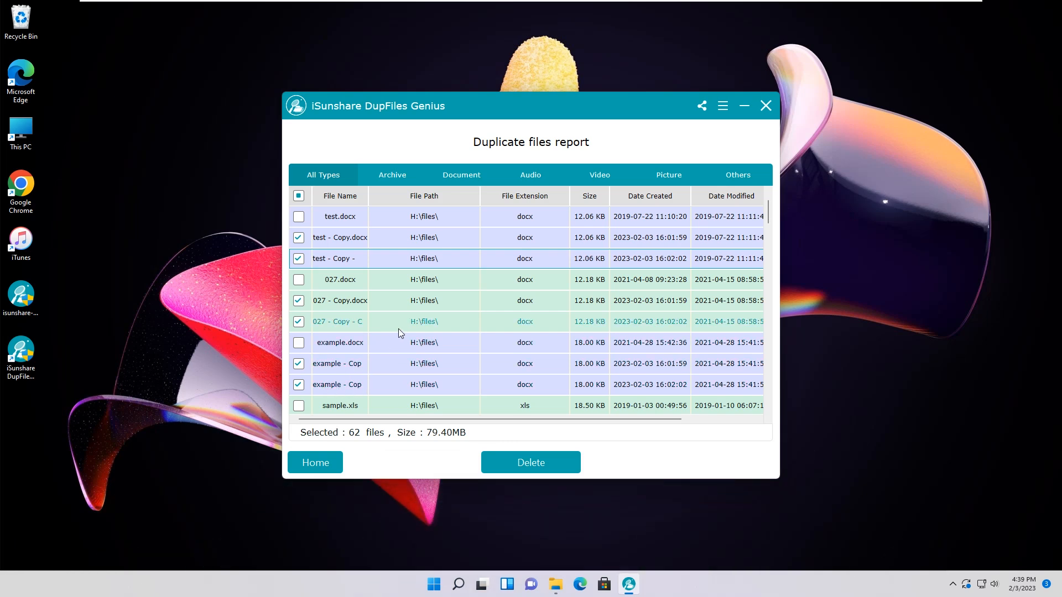
{"action": "scroll", "scroll_direction": "down", "scroll_amount": 3}
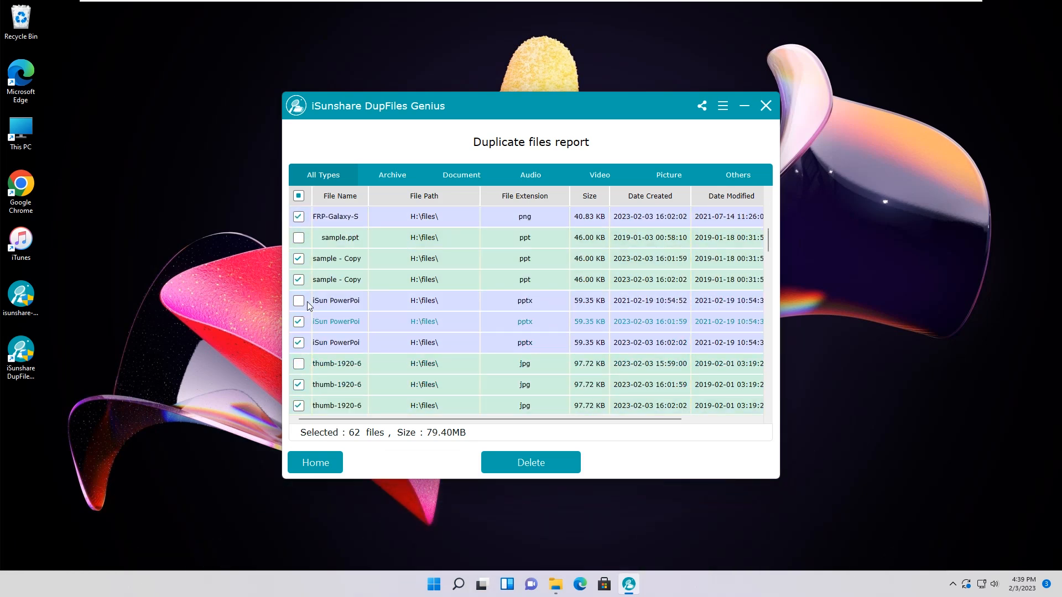
{"action": "scroll", "scroll_direction": "down", "scroll_amount": 3}
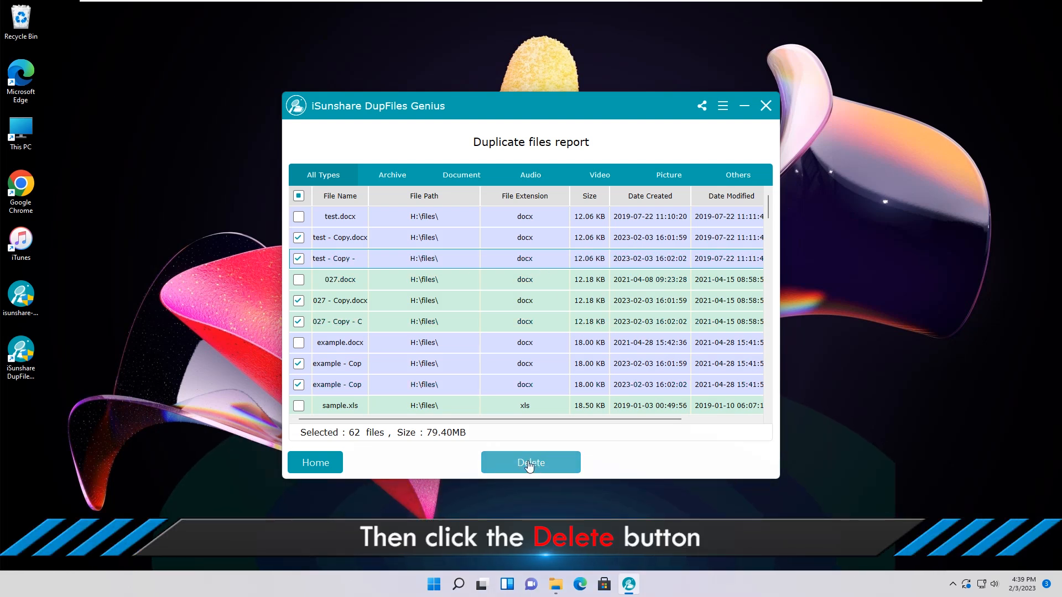
Delete the 62 checked duplicates, confirm in the Tips dialog, and acknowledge the success message
{"action": "left_click", "coordinate": [530, 463]}
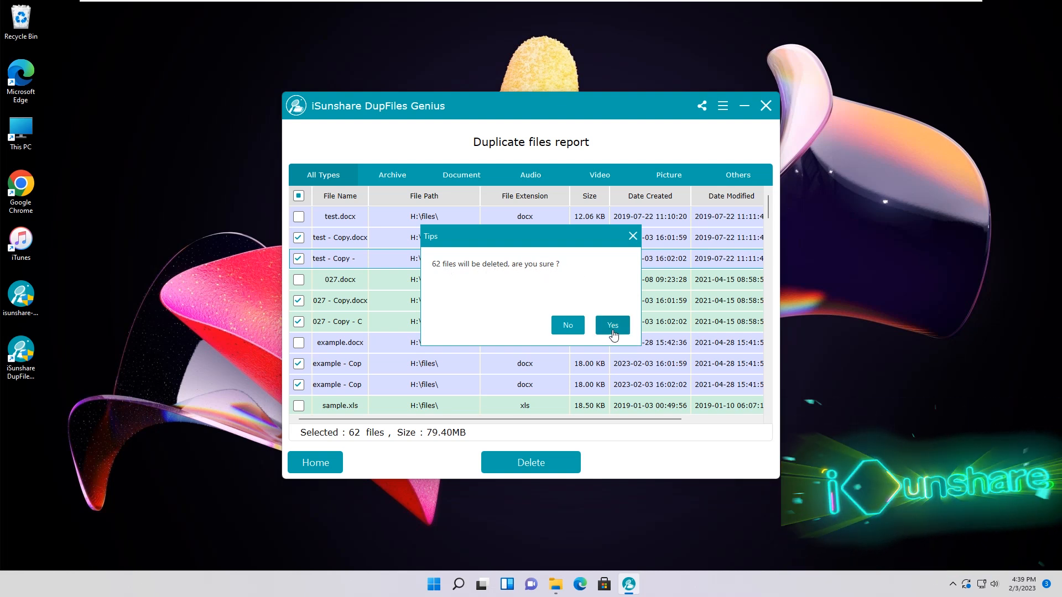
{"action": "left_click", "coordinate": [612, 326]}
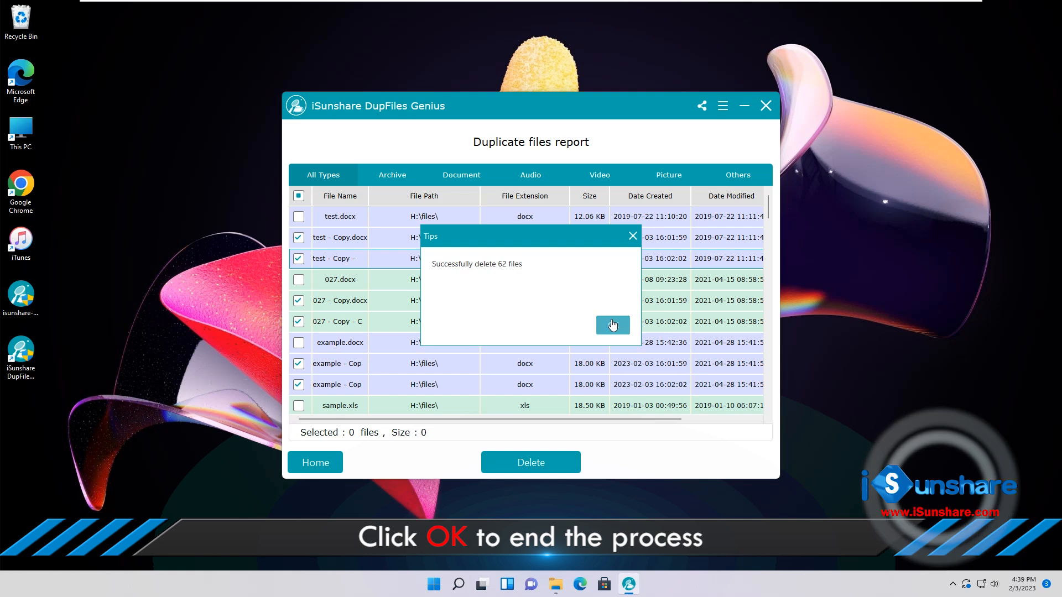
{"action": "left_click", "coordinate": [612, 326]}
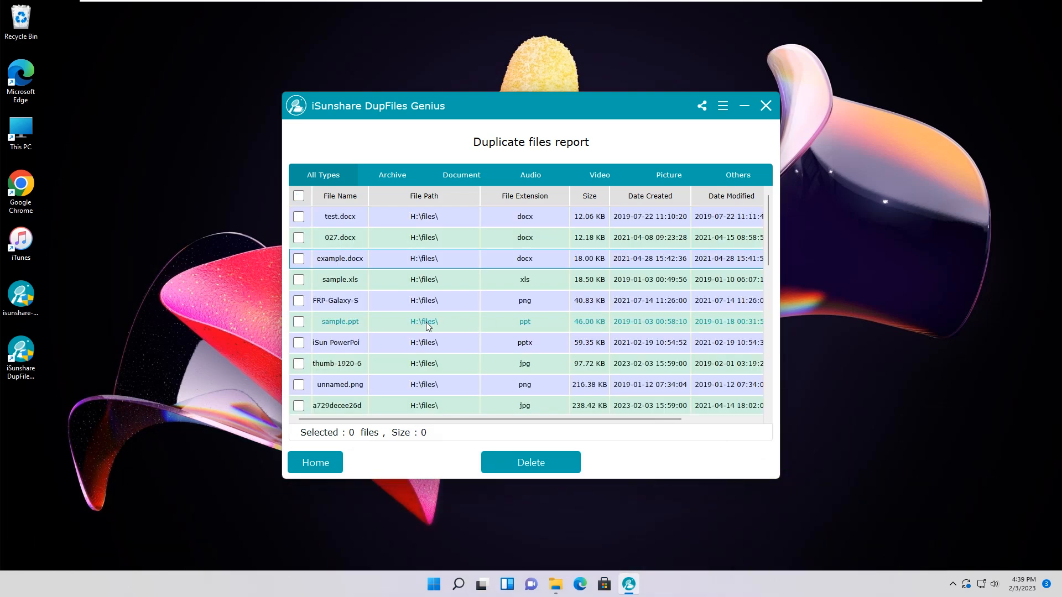